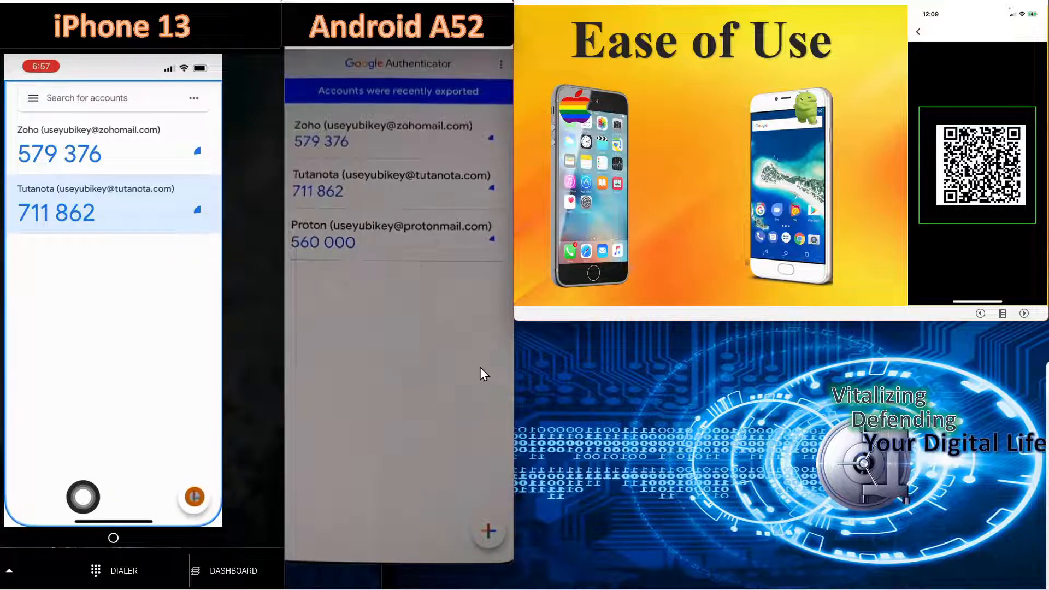
Add the Proton account on the iPhone by scanning its QR code.
{"action": "left_click", "coordinate": [193, 499]}
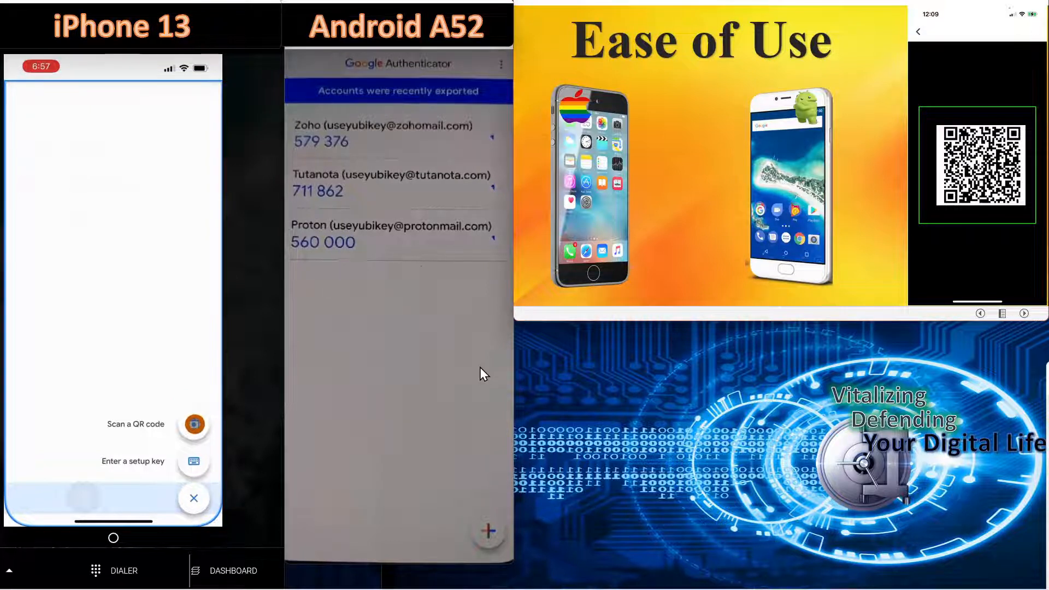
{"action": "left_click", "coordinate": [193, 424]}
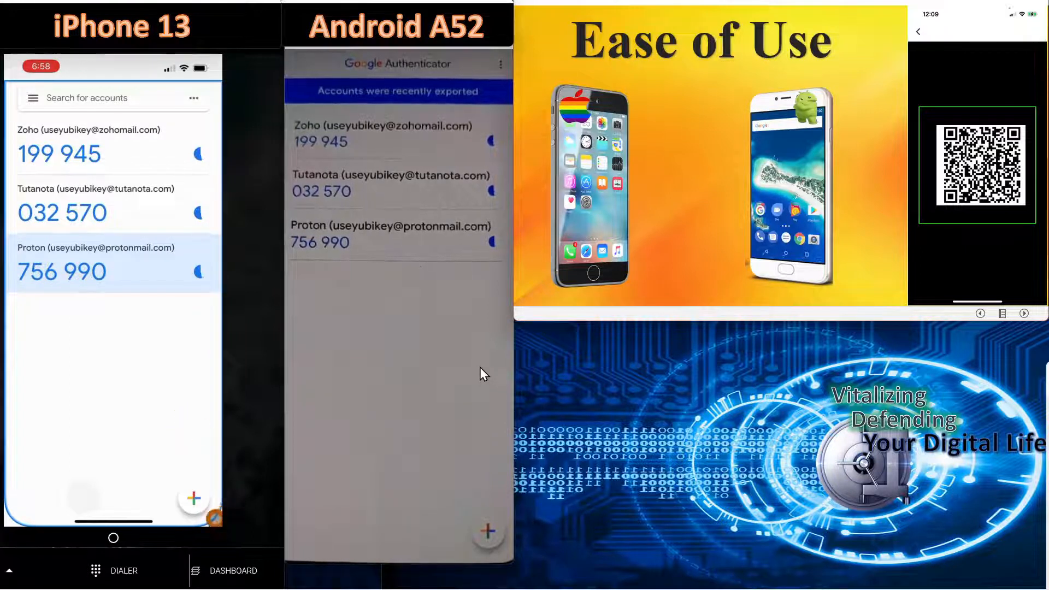
{"action": "left_click", "coordinate": [777, 266]}
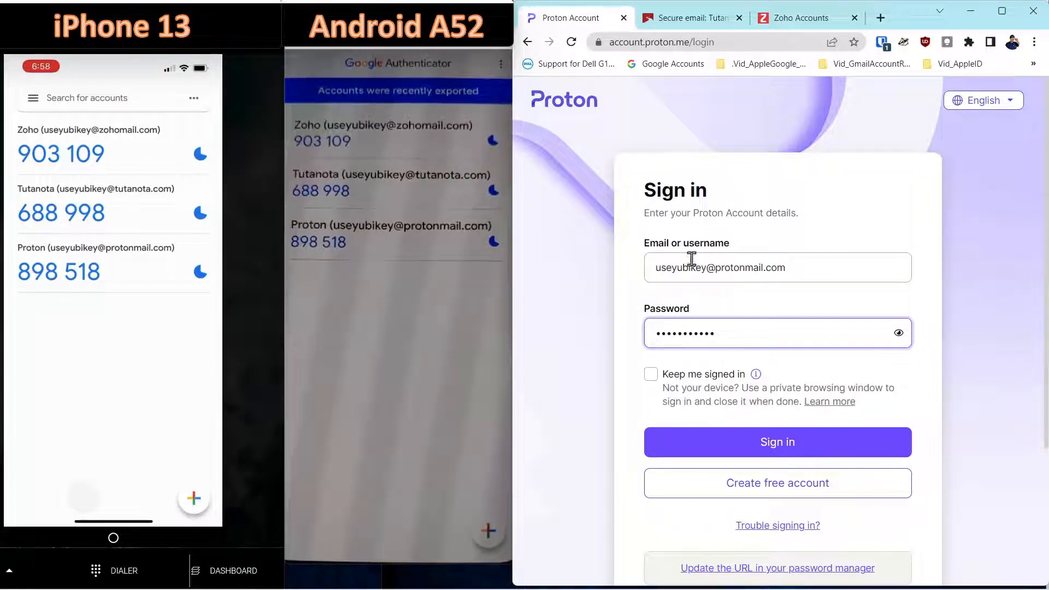
{"action": "left_click", "coordinate": [777, 442]}
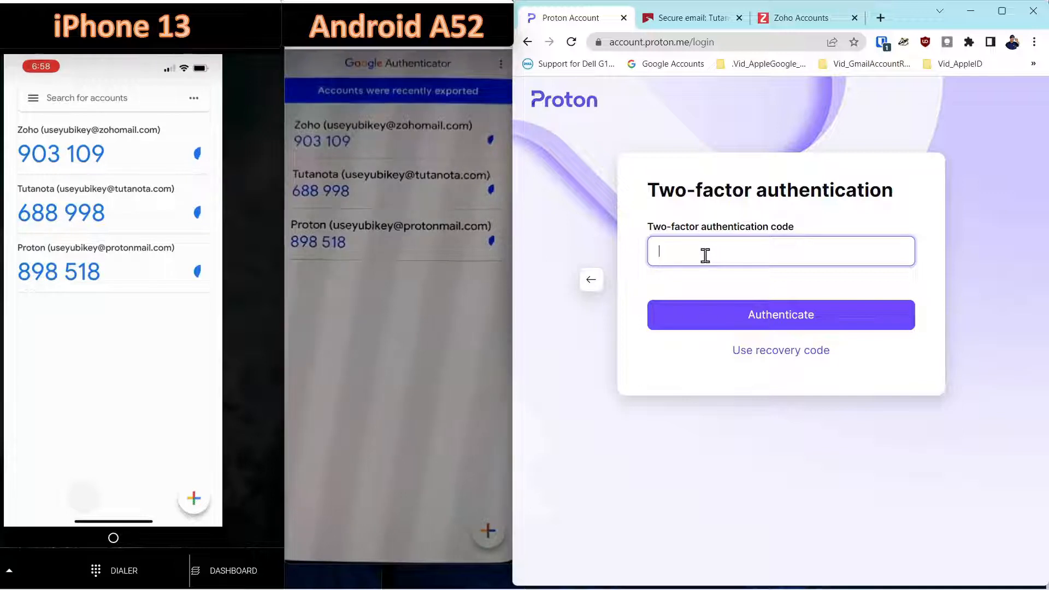
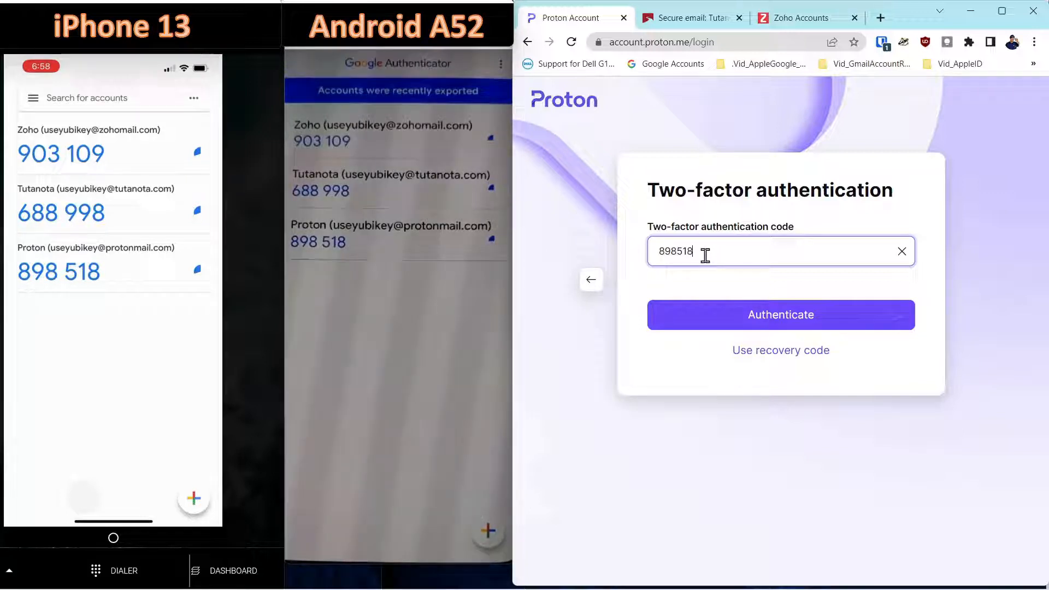
{"action": "left_click", "coordinate": [781, 315]}
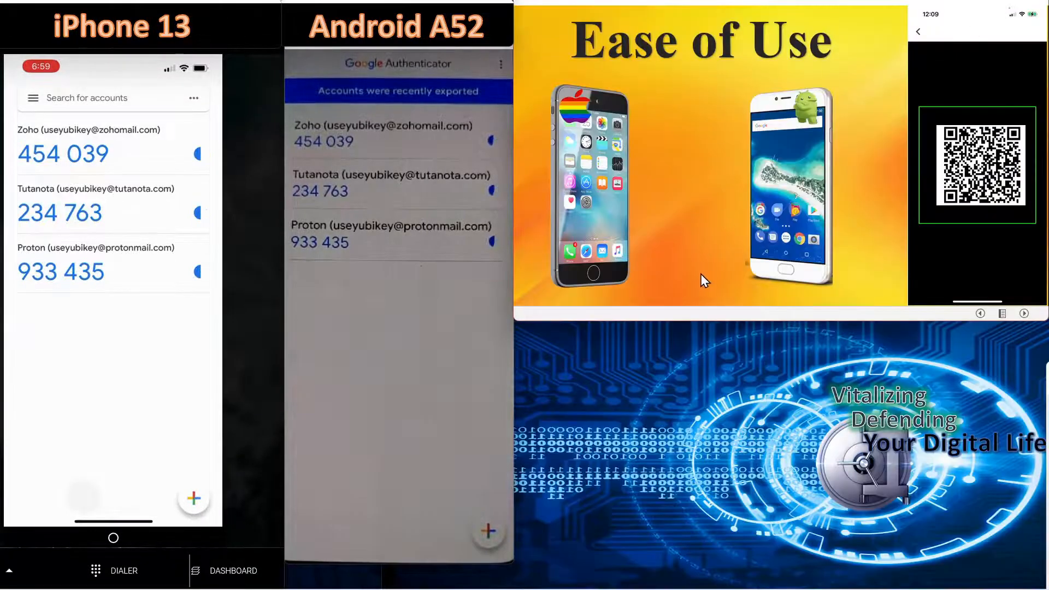
{"action": "mouse_move", "coordinate": [695, 300]}
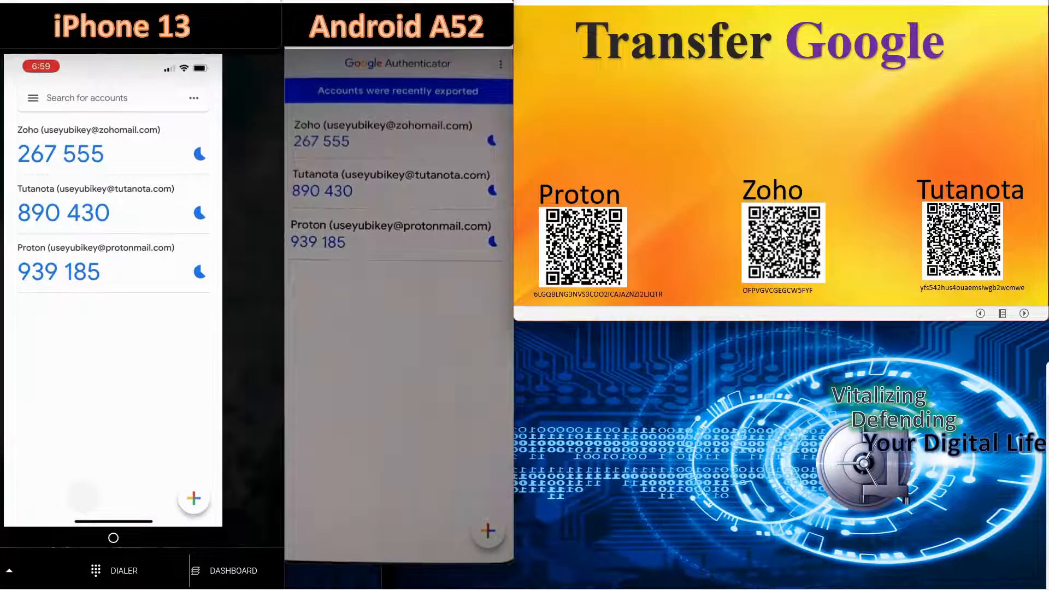
{"action": "mouse_move", "coordinate": [701, 228]}
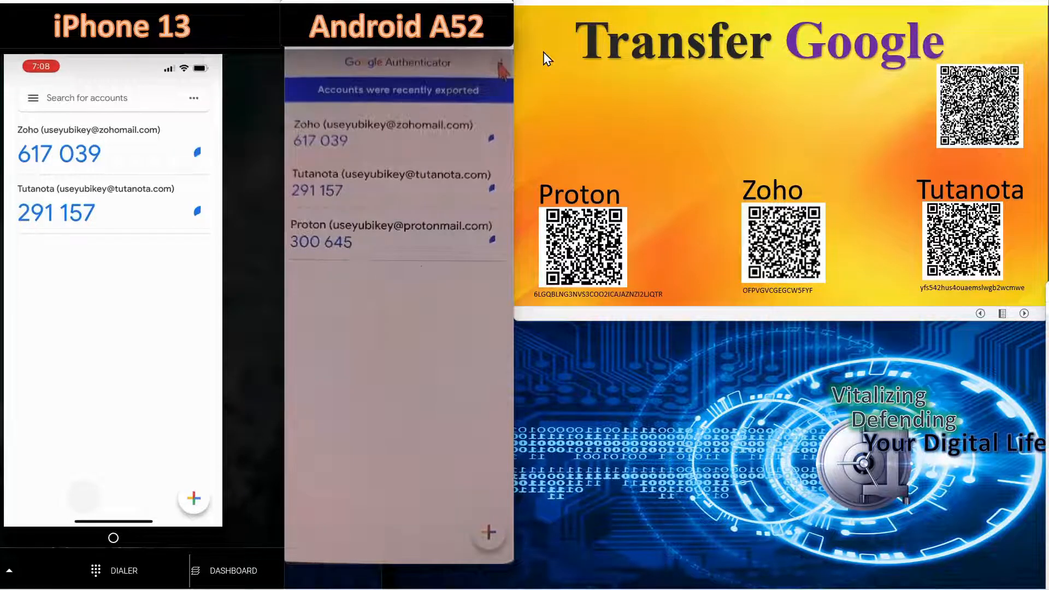
Export all three accounts from the Android phone as a transfer QR code.
{"action": "left_click", "coordinate": [499, 63]}
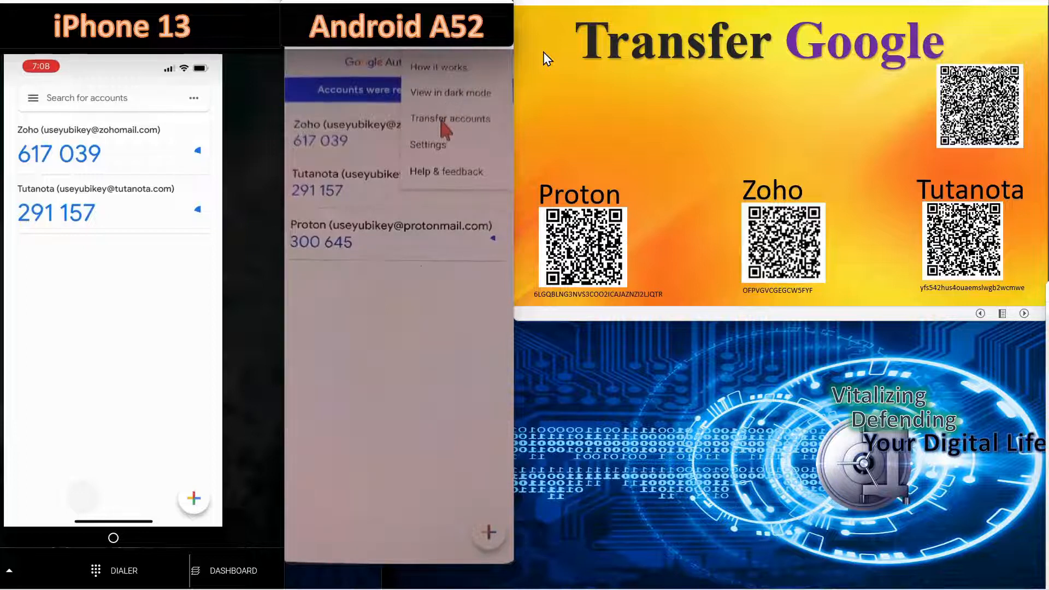
{"action": "left_click", "coordinate": [451, 118]}
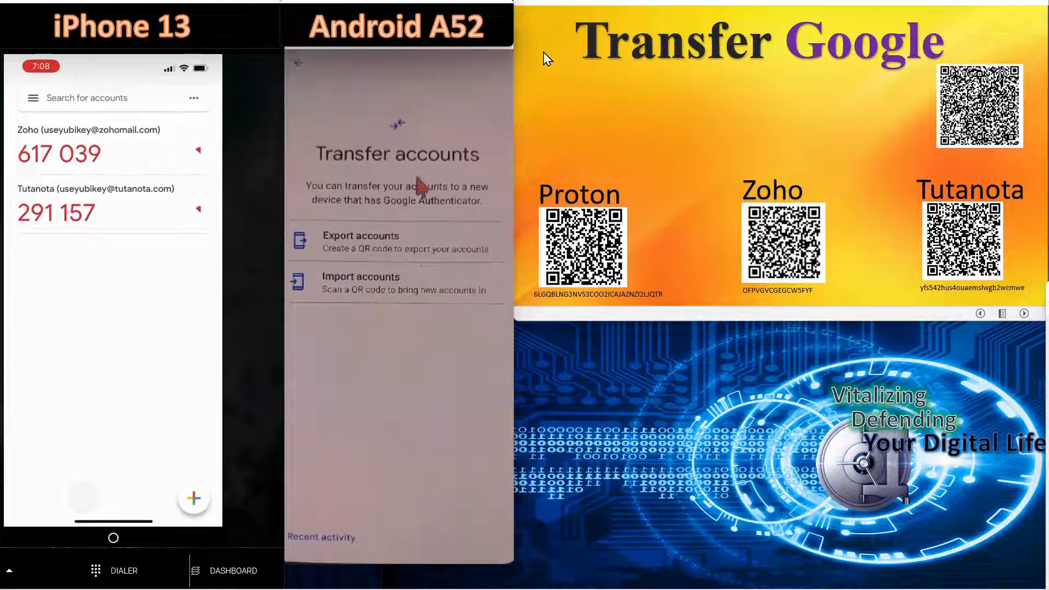
{"action": "left_click", "coordinate": [362, 242]}
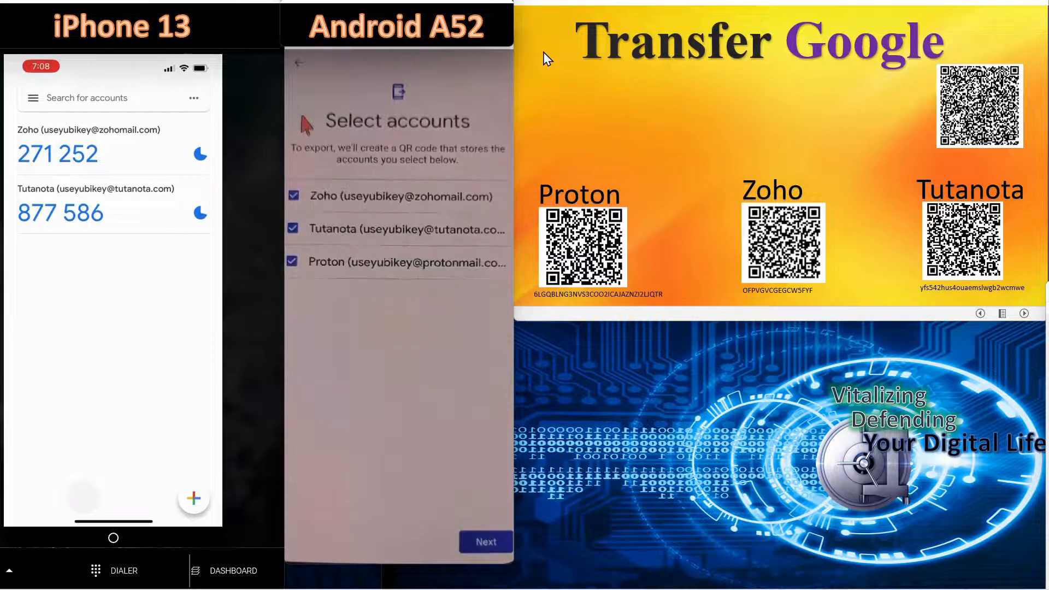
{"action": "mouse_move", "coordinate": [387, 328]}
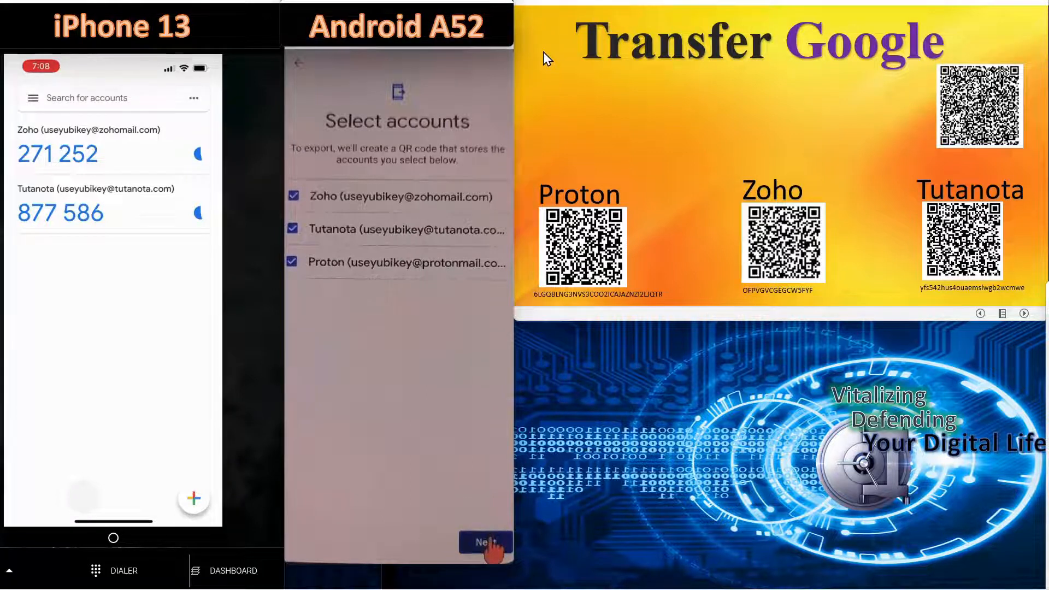
{"action": "left_click", "coordinate": [484, 542]}
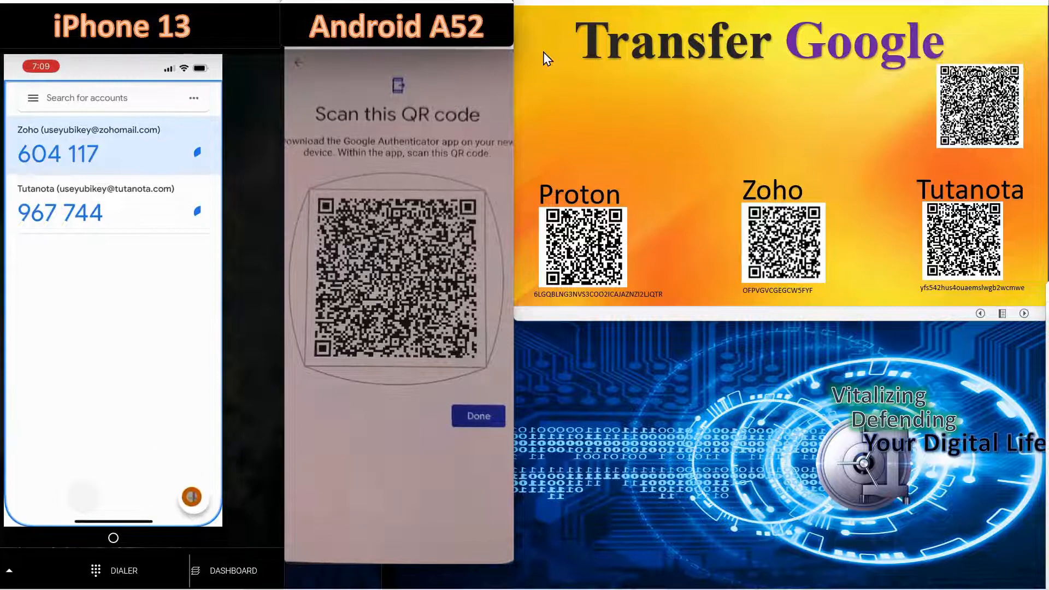
Start adding an account on the iPhone.
{"action": "left_click", "coordinate": [193, 498]}
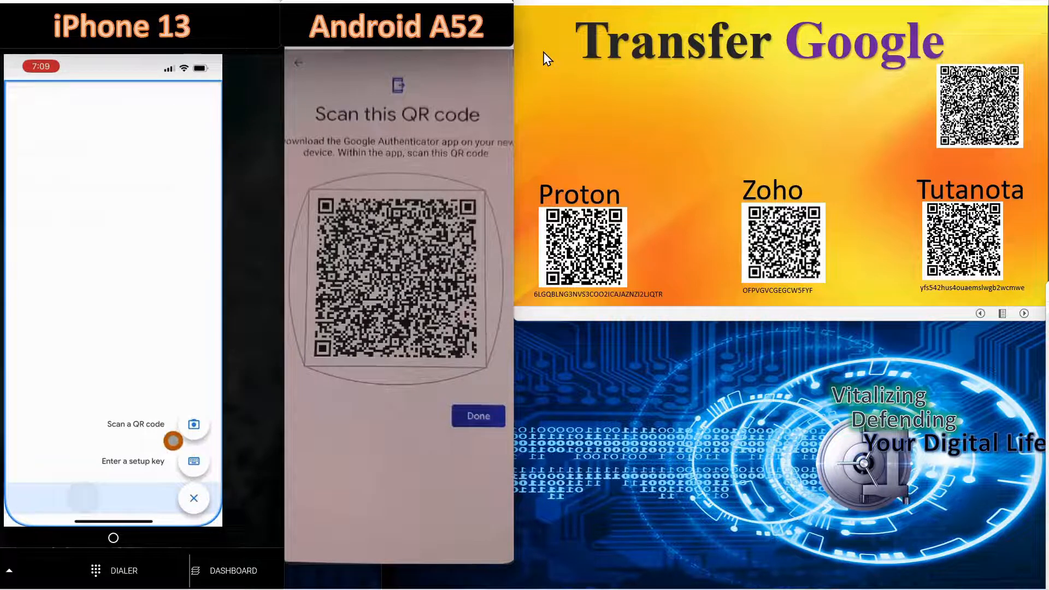
{"action": "left_click", "coordinate": [194, 424]}
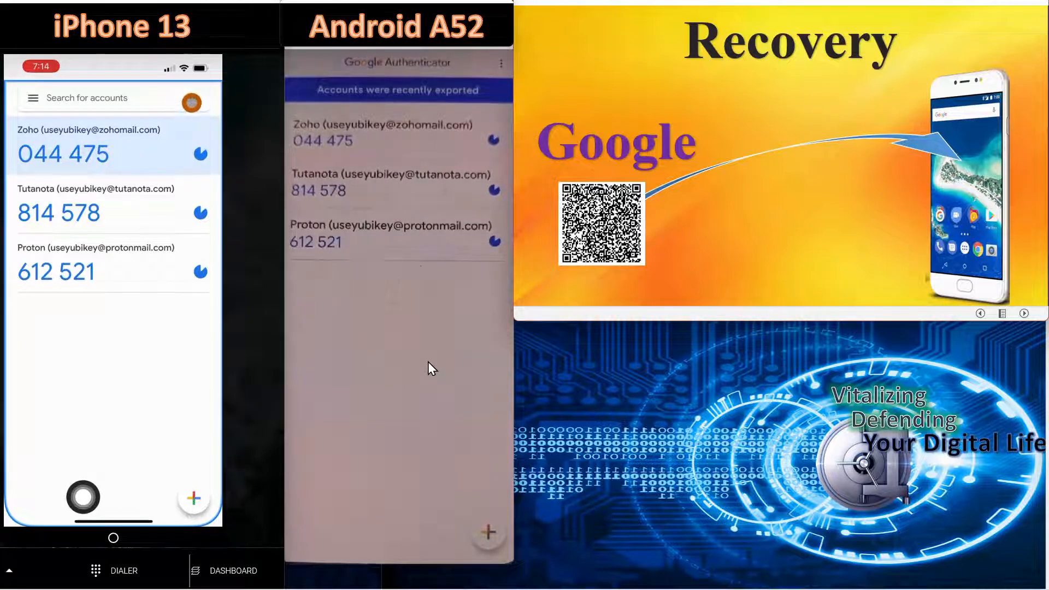
Export the iPhone's Zoho, Tutanota and Proton accounts as a QR code.
{"action": "left_click", "coordinate": [191, 97]}
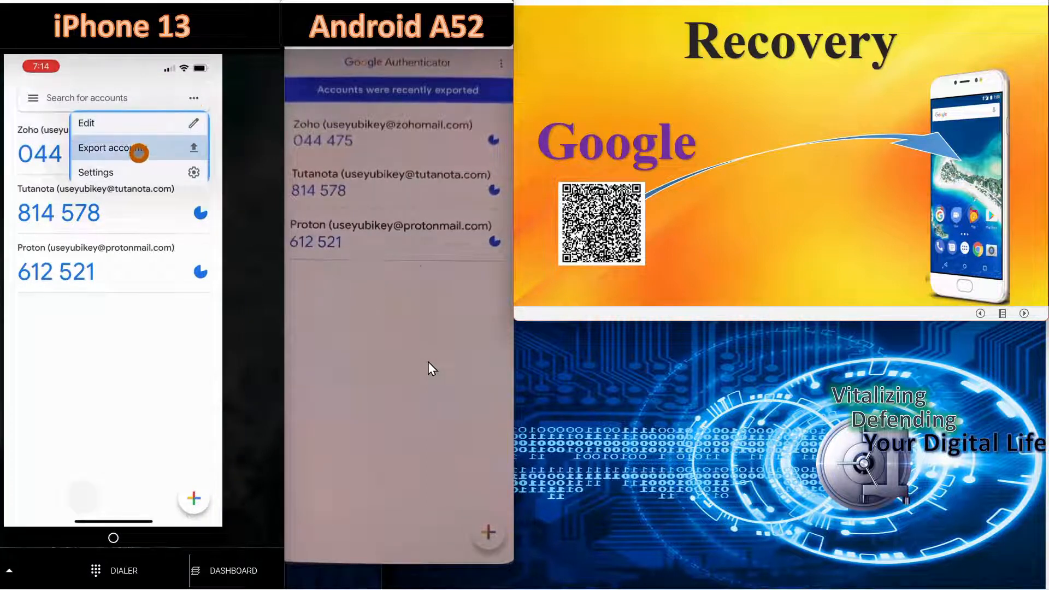
{"action": "left_click", "coordinate": [108, 148]}
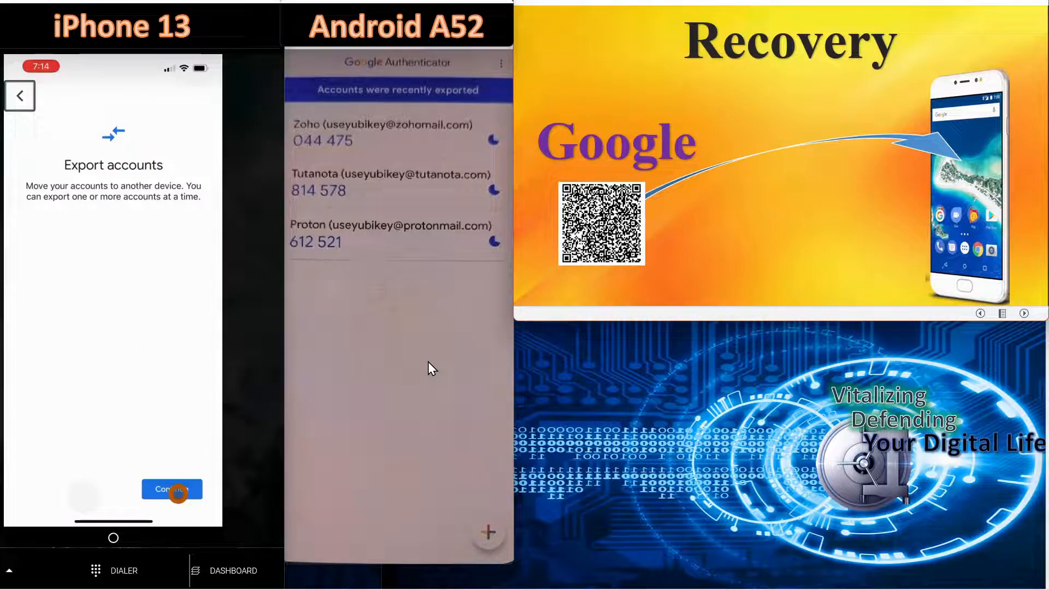
{"action": "left_click", "coordinate": [172, 490]}
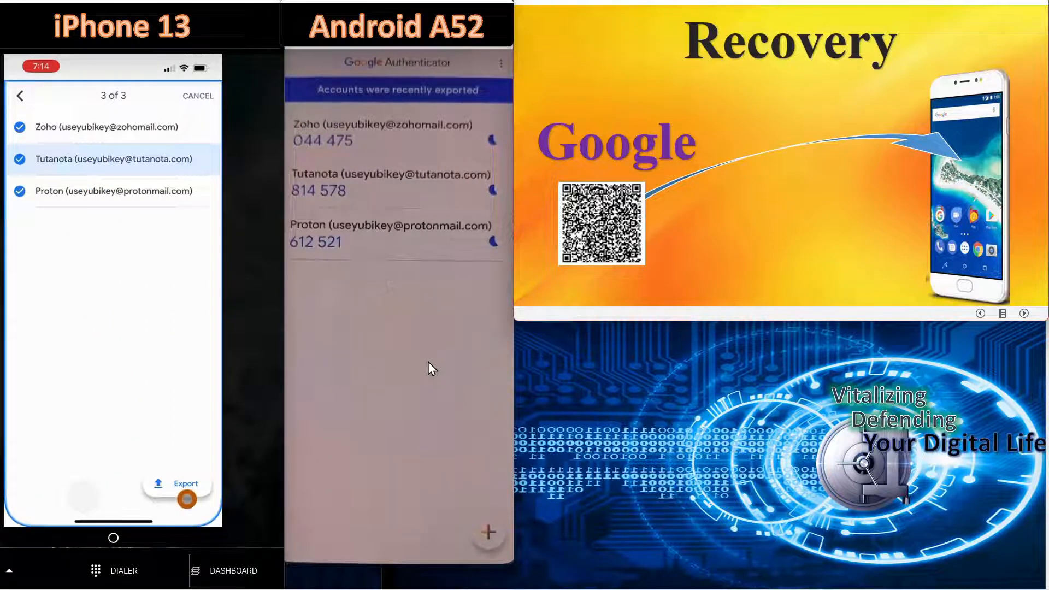
{"action": "left_click", "coordinate": [178, 483]}
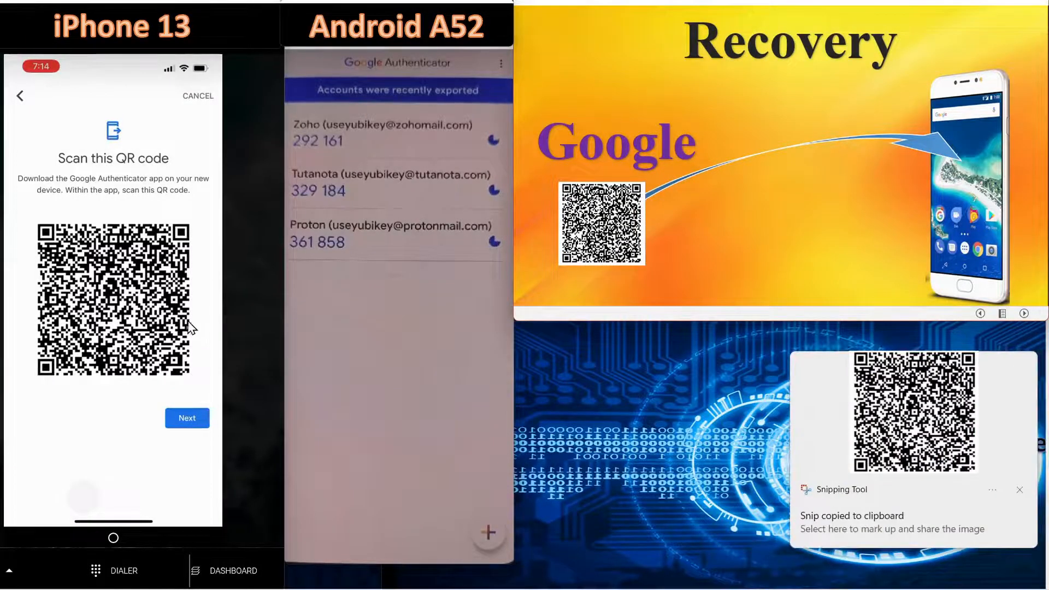
Open the captured QR code snip in Snipping Tool's editor.
{"action": "left_click", "coordinate": [893, 523]}
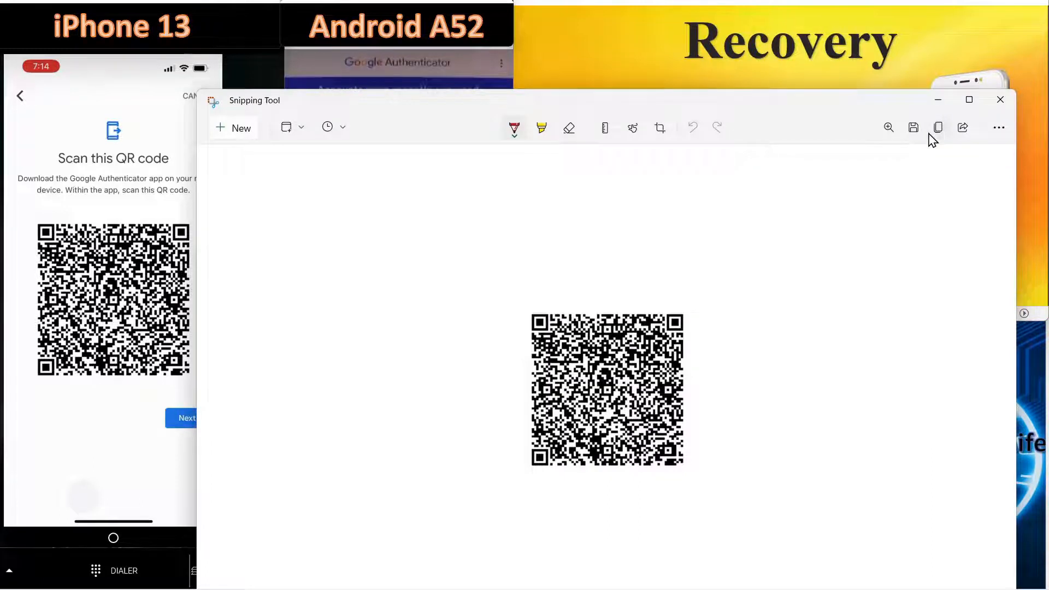
{"action": "mouse_move", "coordinate": [936, 150]}
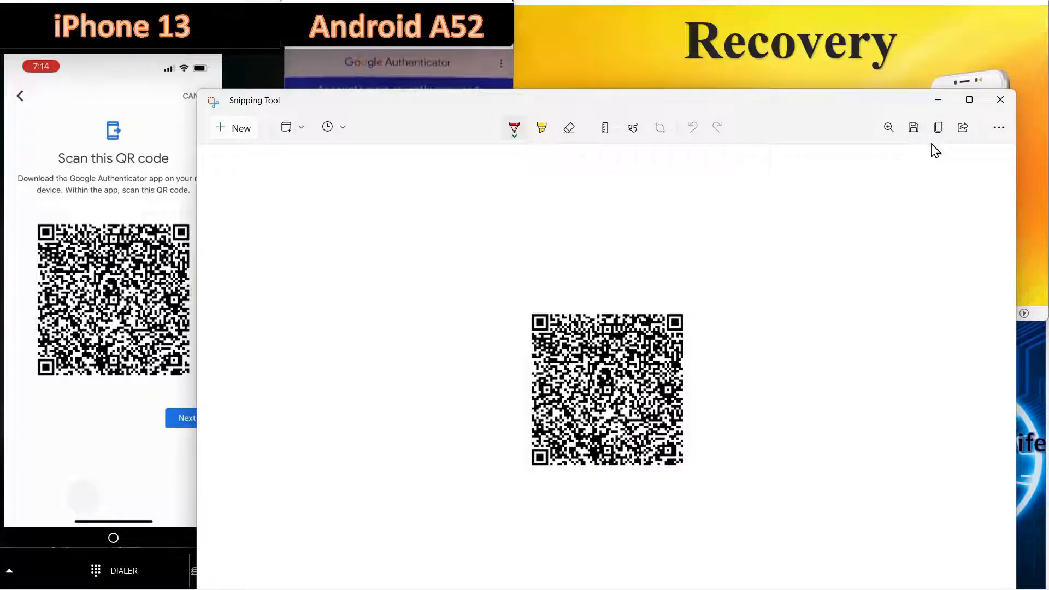
{"action": "mouse_move", "coordinate": [914, 127]}
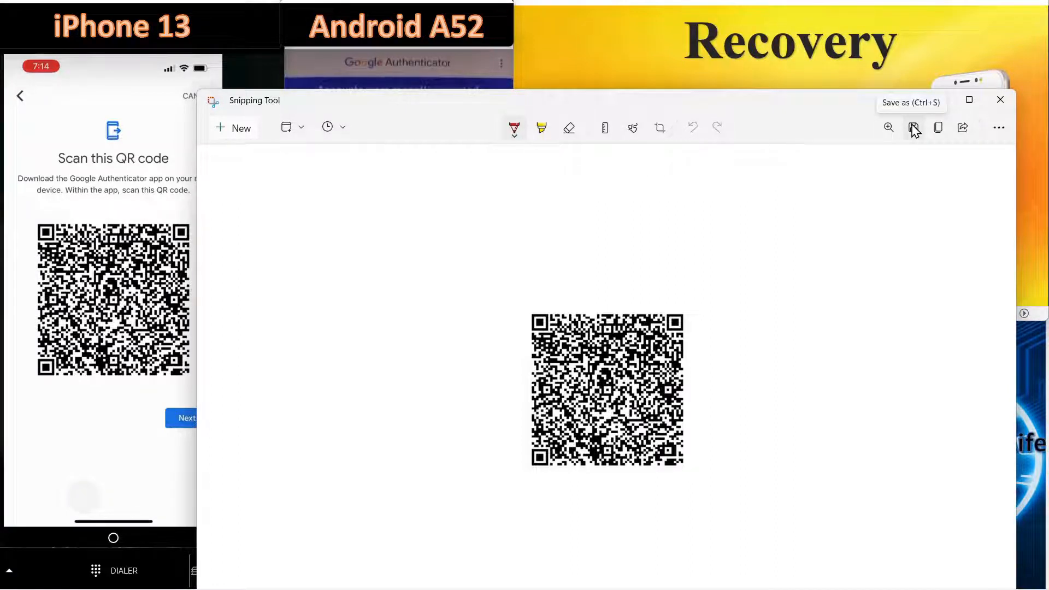
{"action": "mouse_move", "coordinate": [662, 284]}
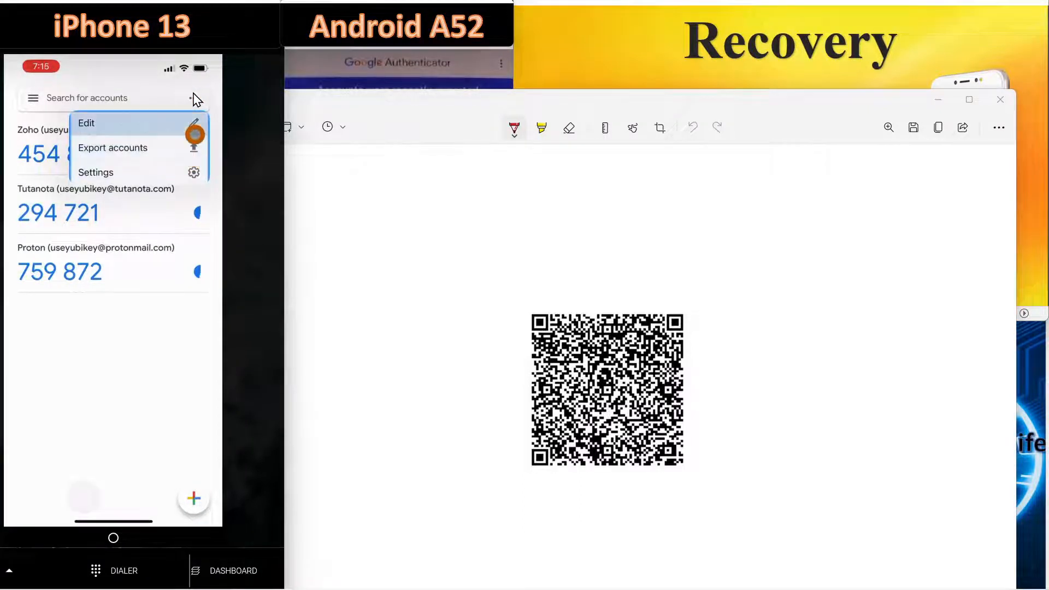
Remove the Proton account from the iPhone.
{"action": "left_click", "coordinate": [85, 122]}
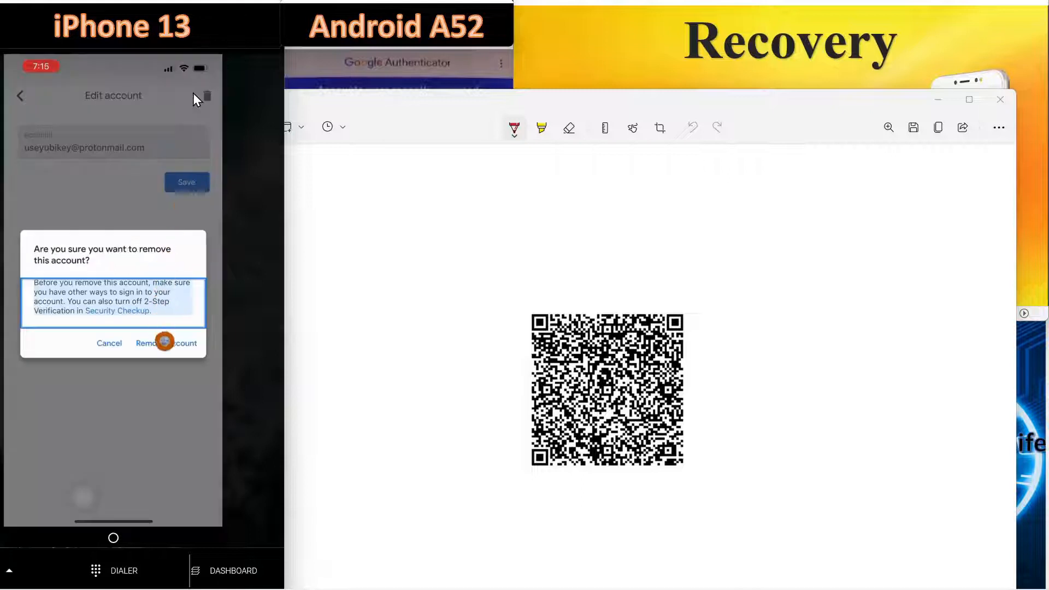
{"action": "left_click", "coordinate": [166, 342]}
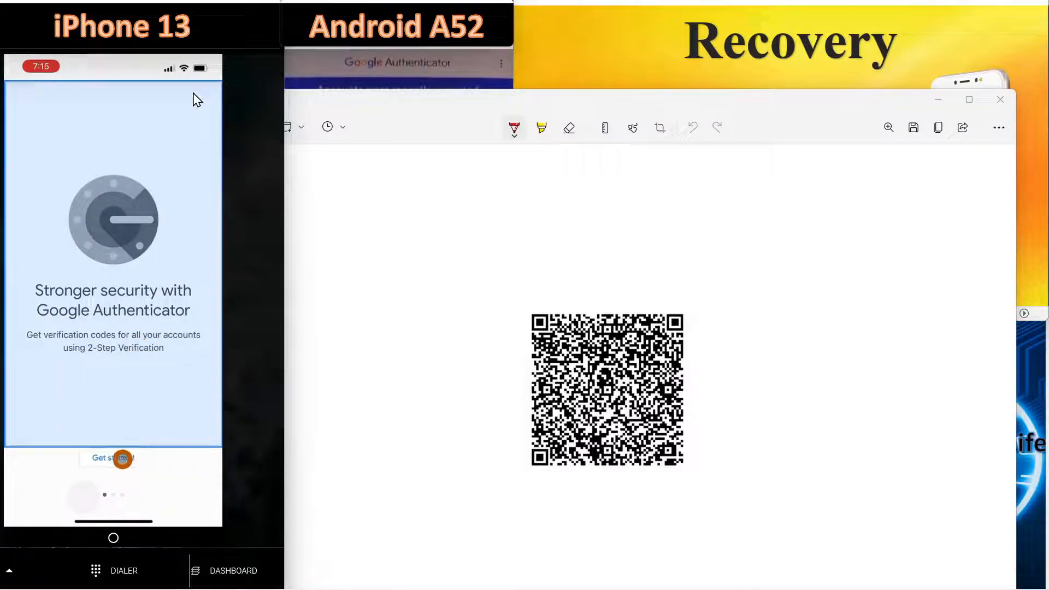
Re-import all three accounts on the iPhone by scanning the snipped export QR code.
{"action": "left_click", "coordinate": [113, 458]}
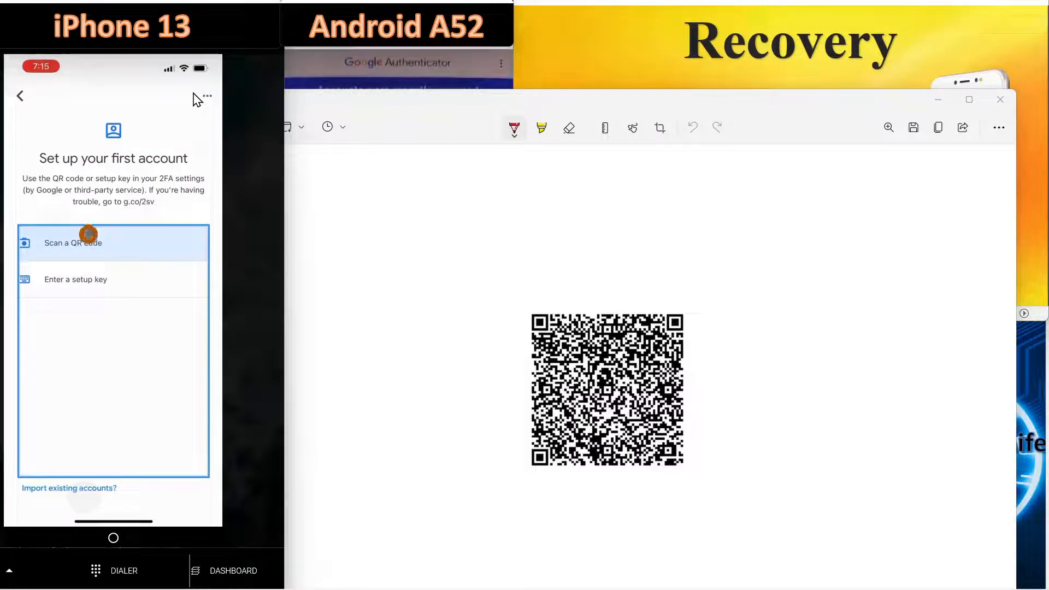
{"action": "left_click", "coordinate": [72, 243]}
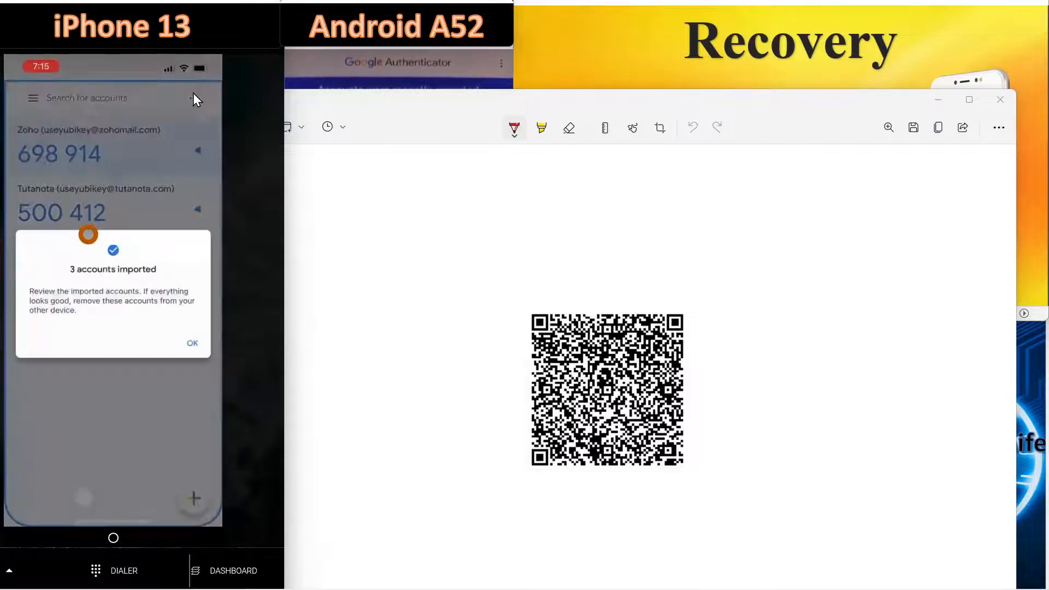
{"action": "left_click", "coordinate": [193, 343]}
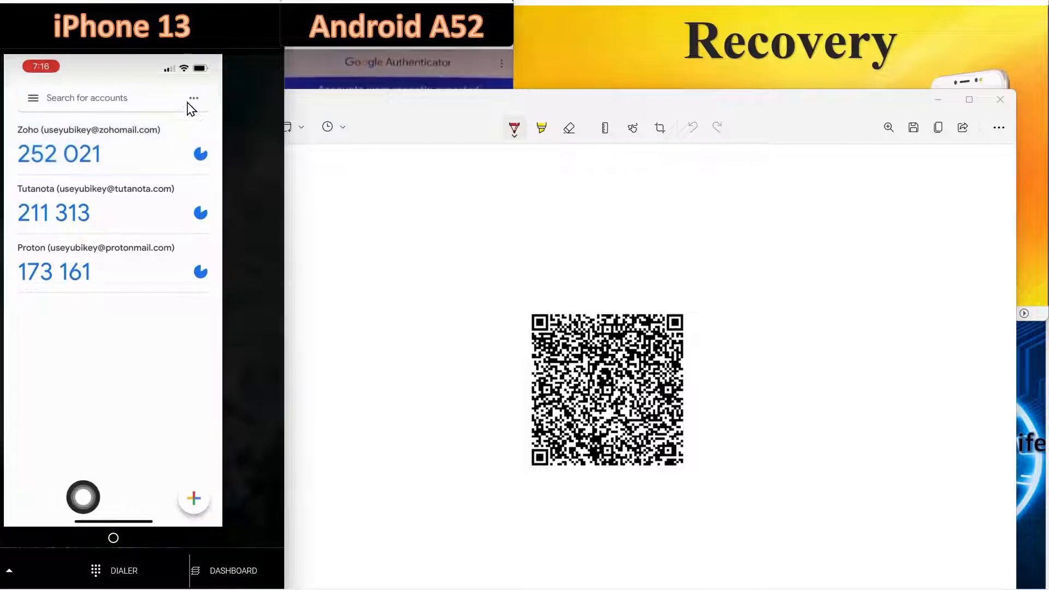
{"action": "mouse_move", "coordinate": [532, 344]}
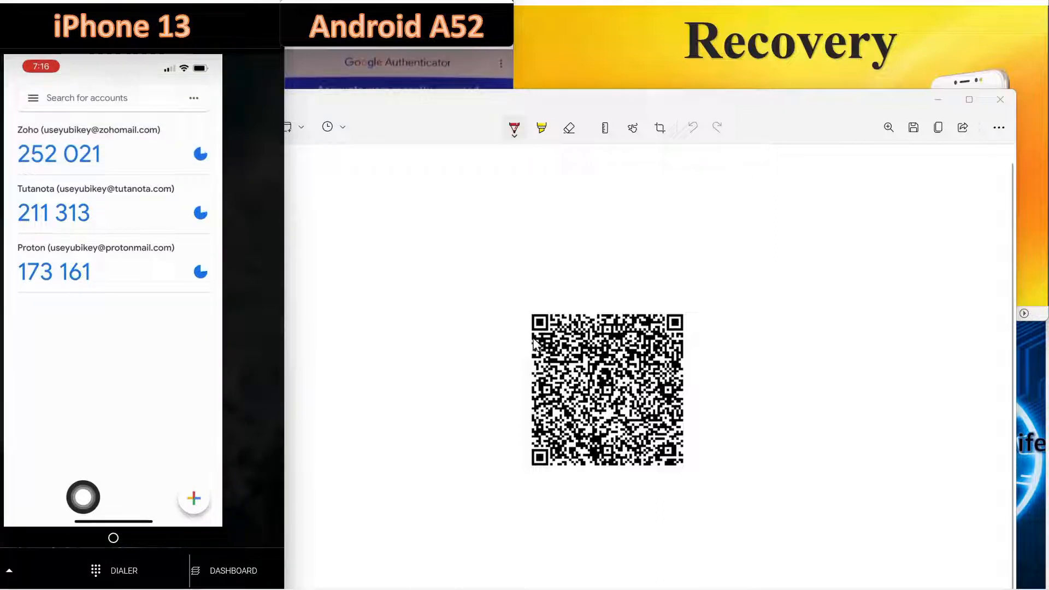
{"action": "mouse_move", "coordinate": [533, 413]}
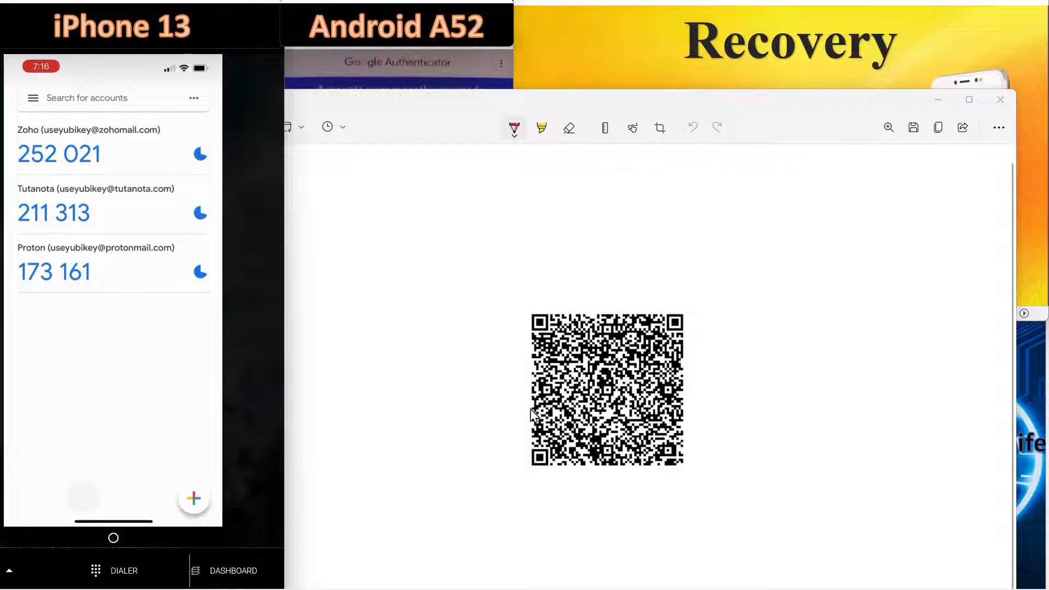
{"action": "mouse_move", "coordinate": [682, 346]}
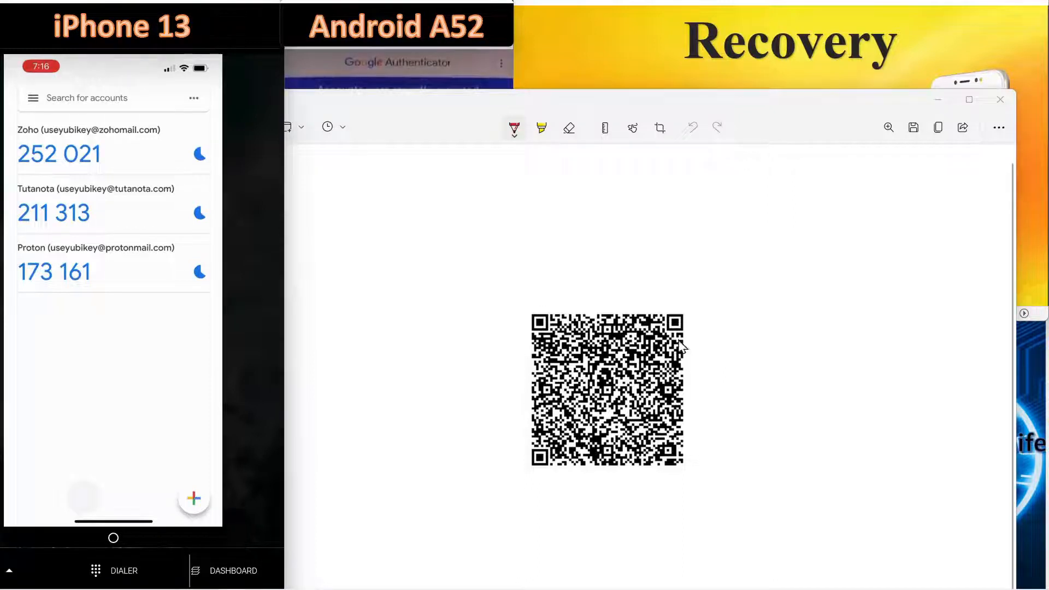
{"action": "mouse_move", "coordinate": [510, 392]}
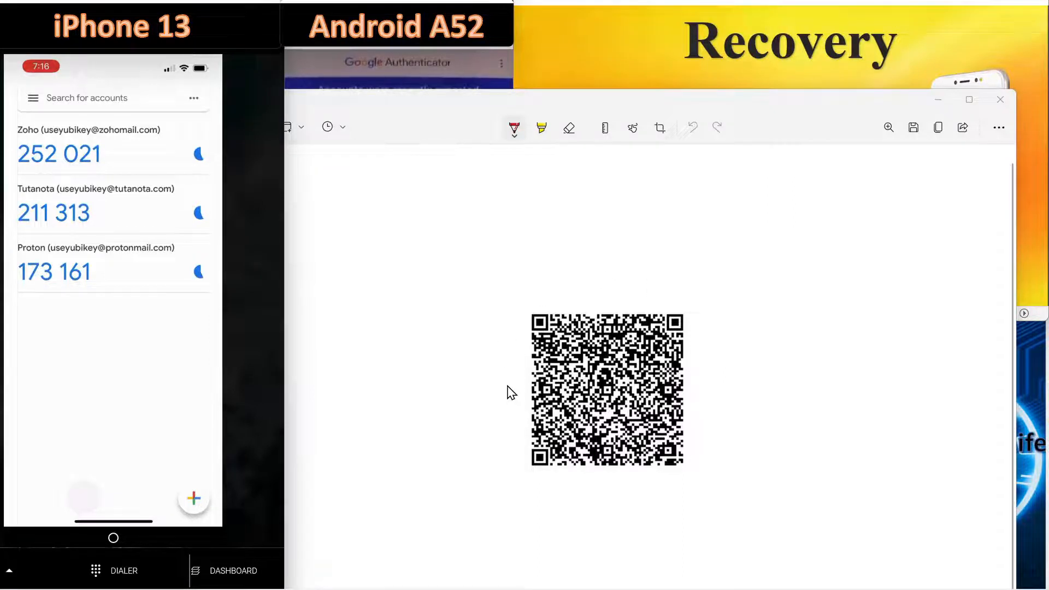
{"action": "mouse_move", "coordinate": [548, 336]}
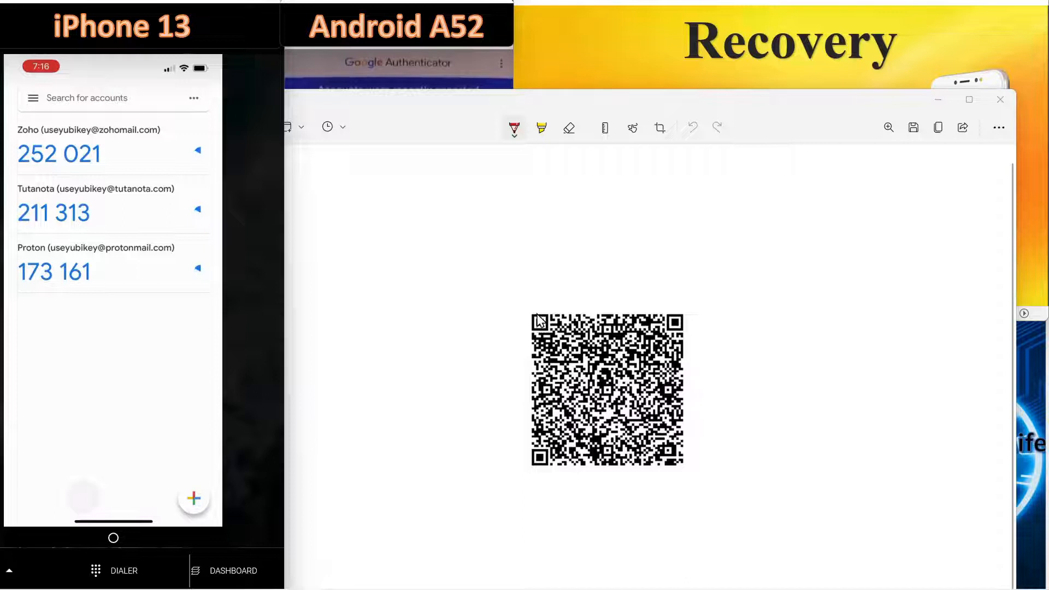
{"action": "mouse_move", "coordinate": [455, 289]}
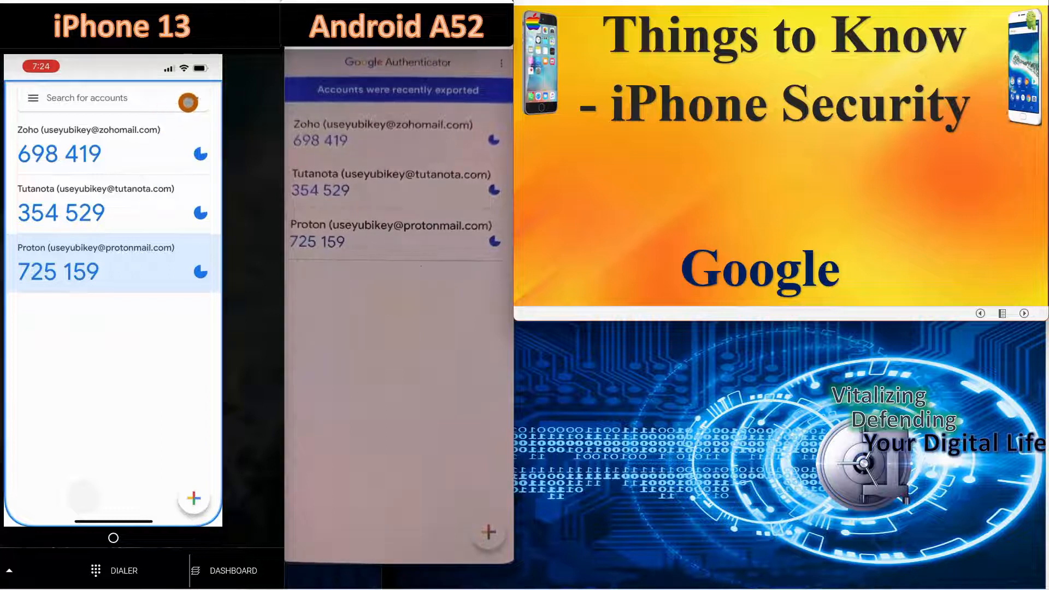
Switch on the Privacy Screen with Face ID and return to the account codes list.
{"action": "left_click", "coordinate": [190, 102]}
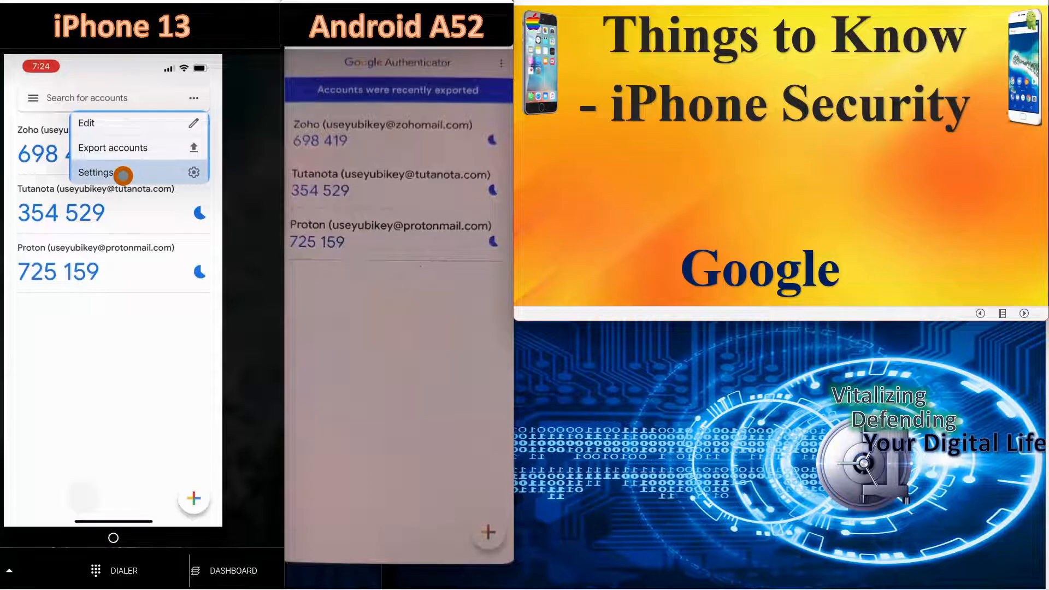
{"action": "left_click", "coordinate": [96, 171]}
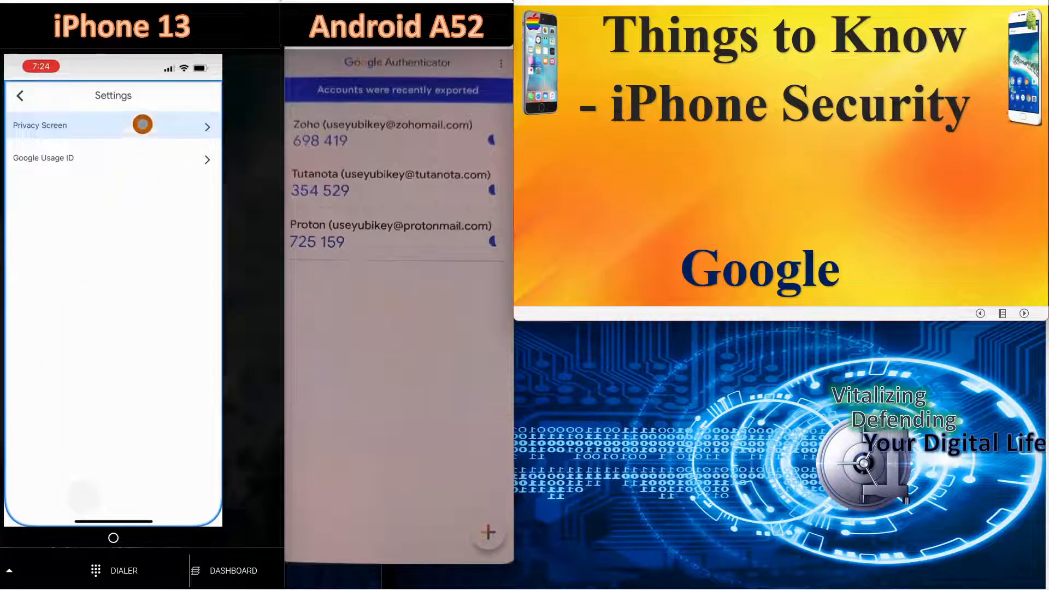
{"action": "left_click", "coordinate": [80, 126]}
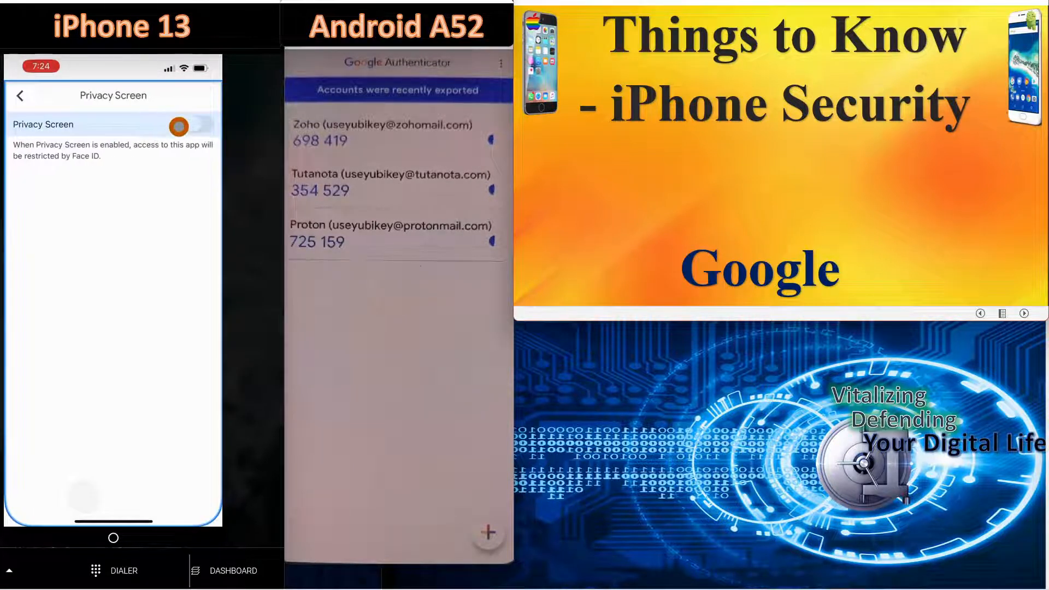
{"action": "left_click", "coordinate": [177, 126]}
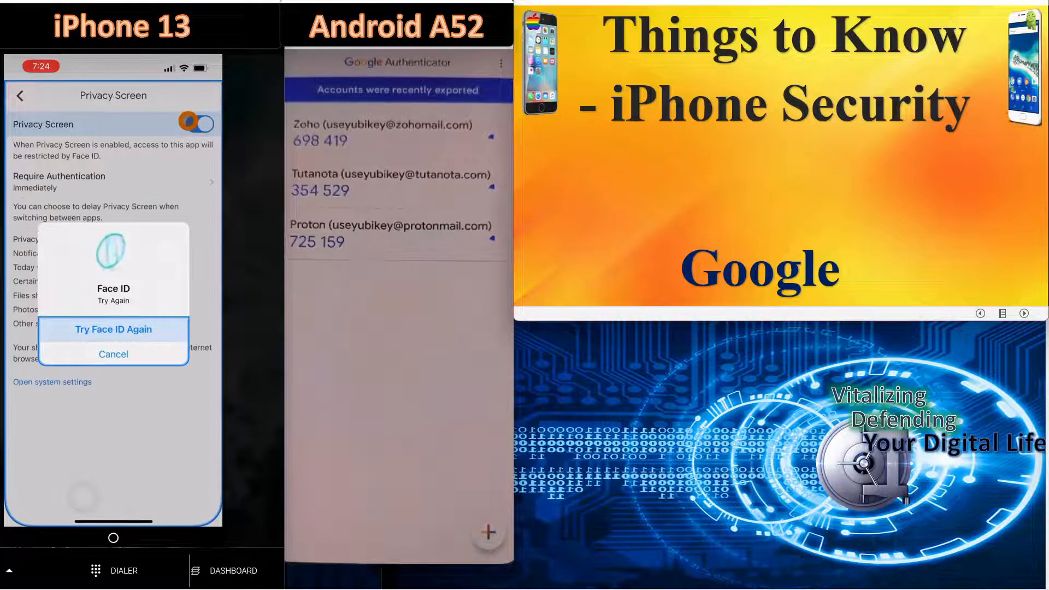
{"action": "left_click", "coordinate": [113, 354]}
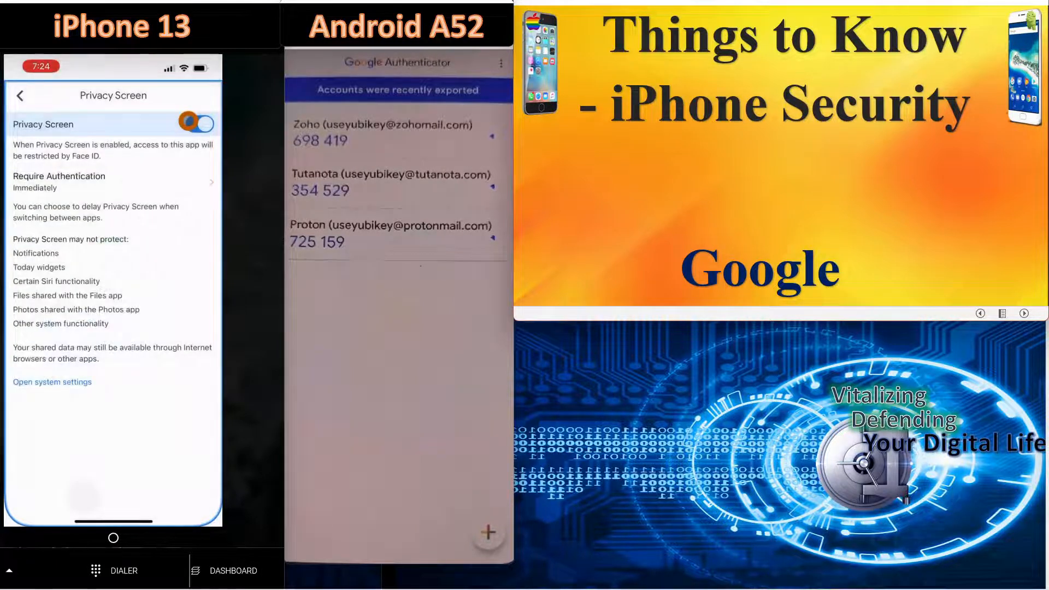
{"action": "left_click", "coordinate": [20, 95]}
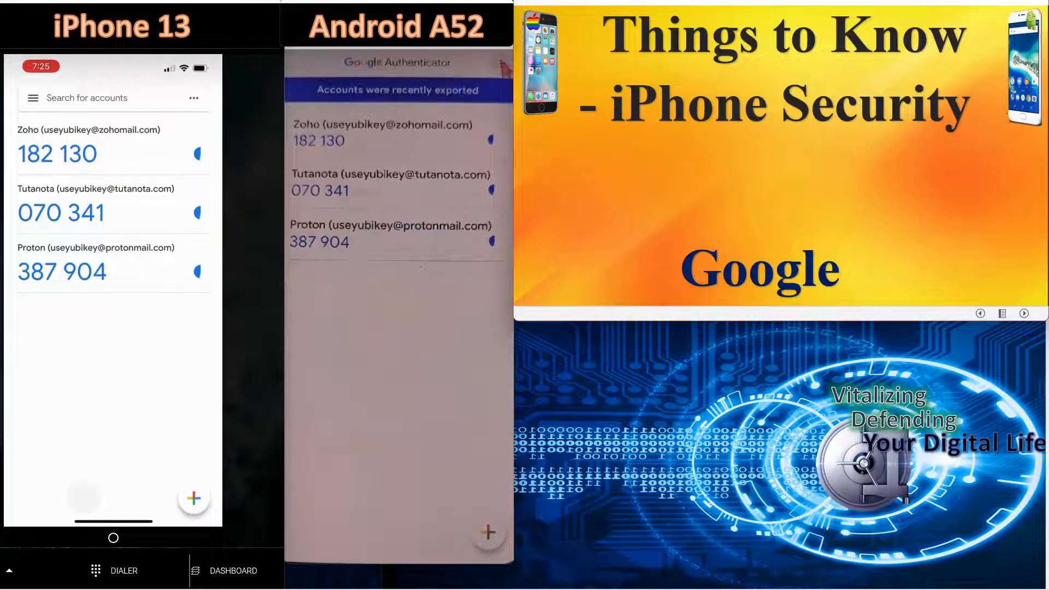
{"action": "left_click", "coordinate": [486, 62]}
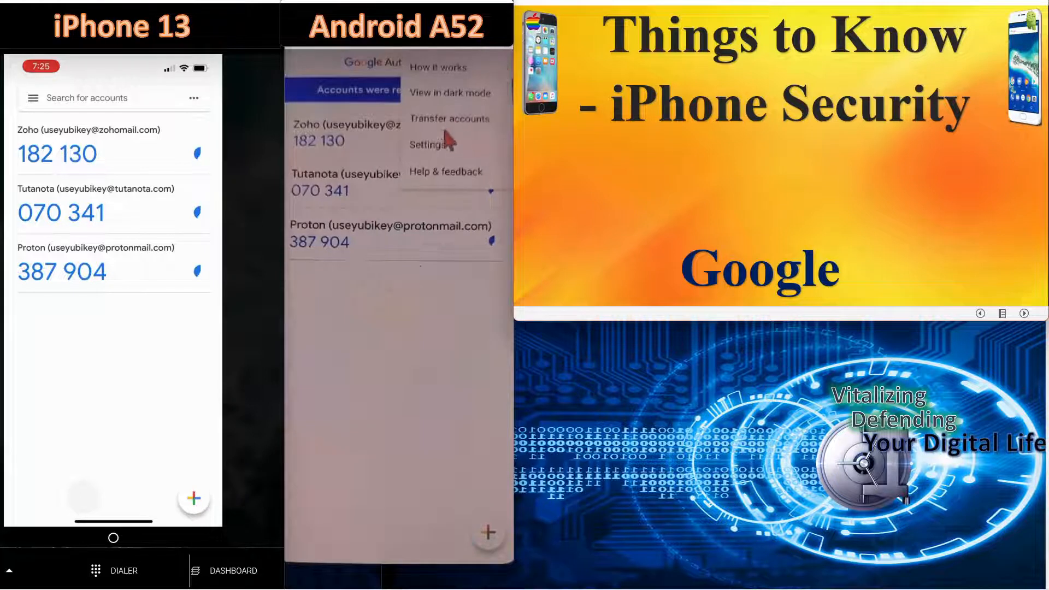
{"action": "left_click", "coordinate": [425, 144]}
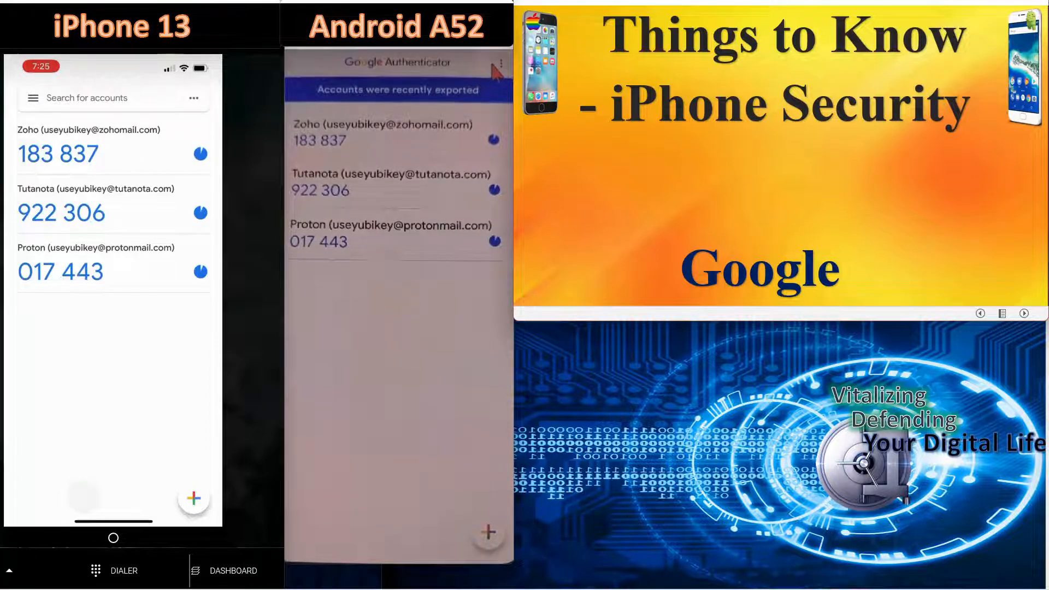
{"action": "left_click", "coordinate": [499, 63]}
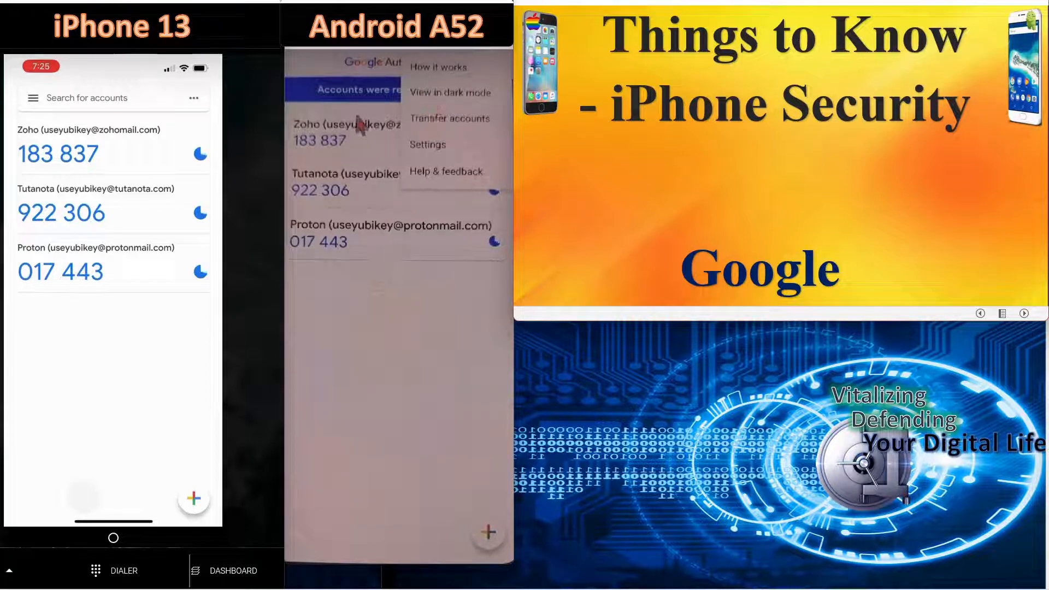
{"action": "mouse_move", "coordinate": [344, 292]}
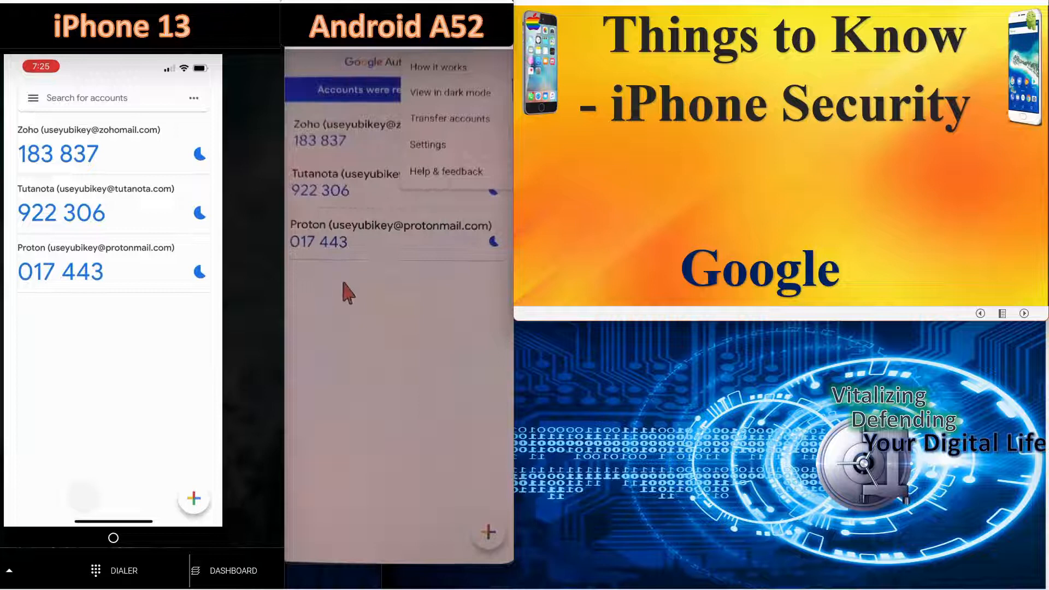
{"action": "left_click", "coordinate": [354, 301]}
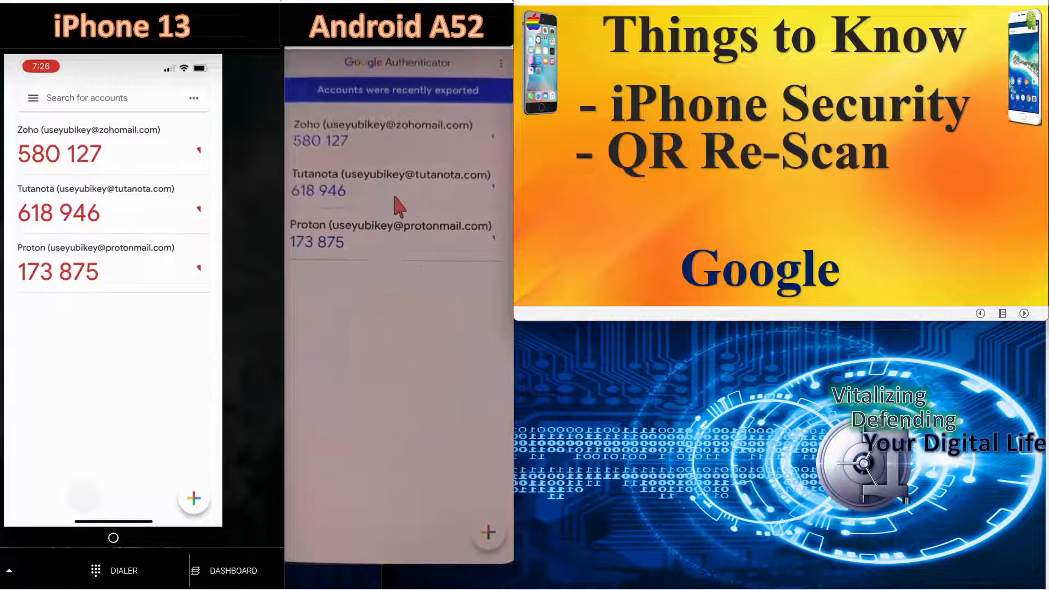
{"action": "mouse_move", "coordinate": [382, 195]}
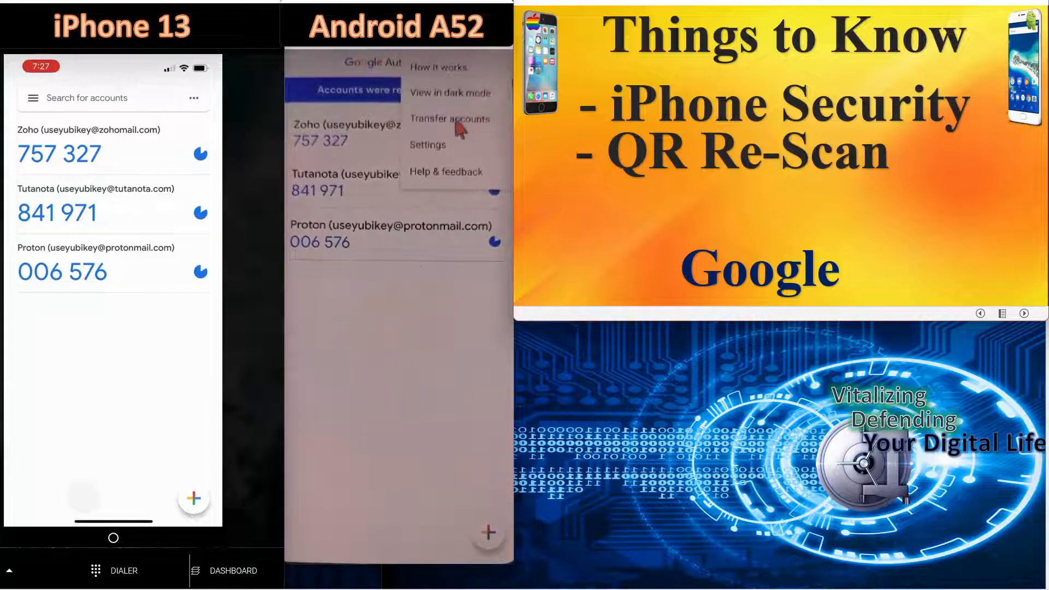
Generate the Android export QR code again, let the iPhone re-scan it, and finish the export.
{"action": "left_click", "coordinate": [449, 118]}
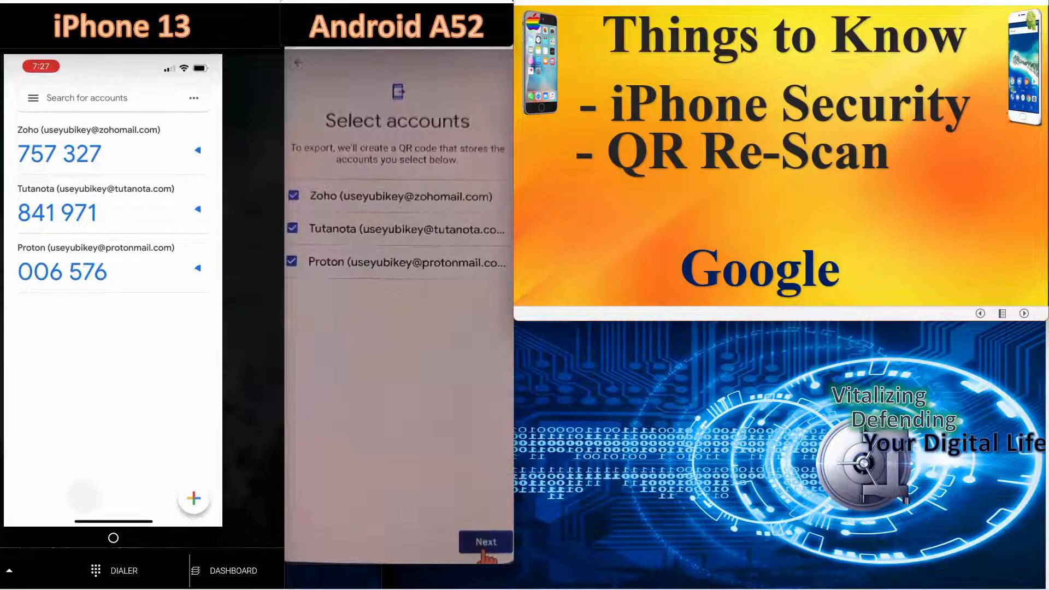
{"action": "left_click", "coordinate": [484, 542]}
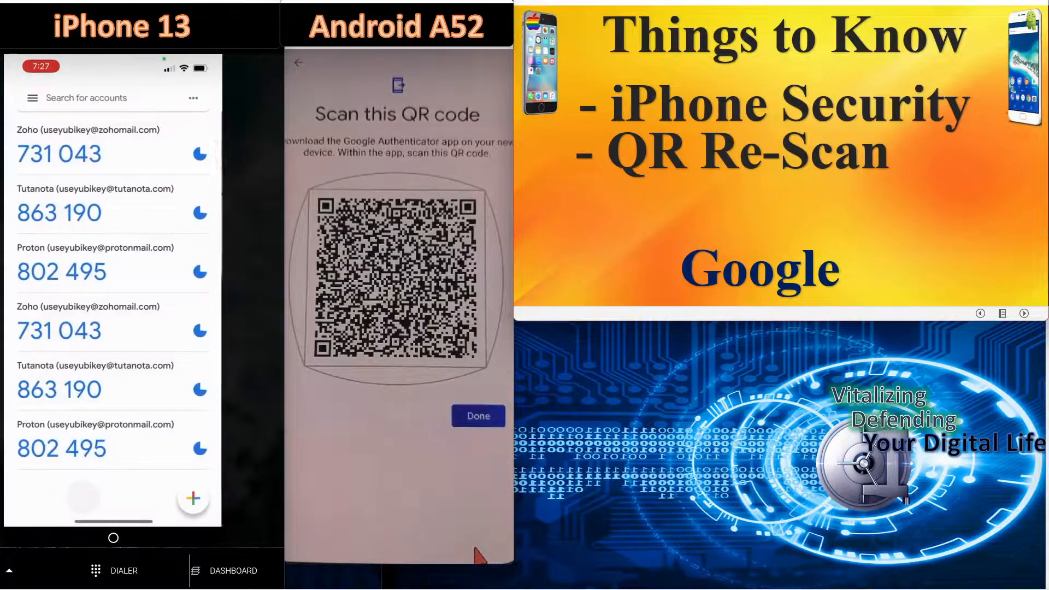
{"action": "scroll", "scroll_direction": "up", "scroll_amount": 3}
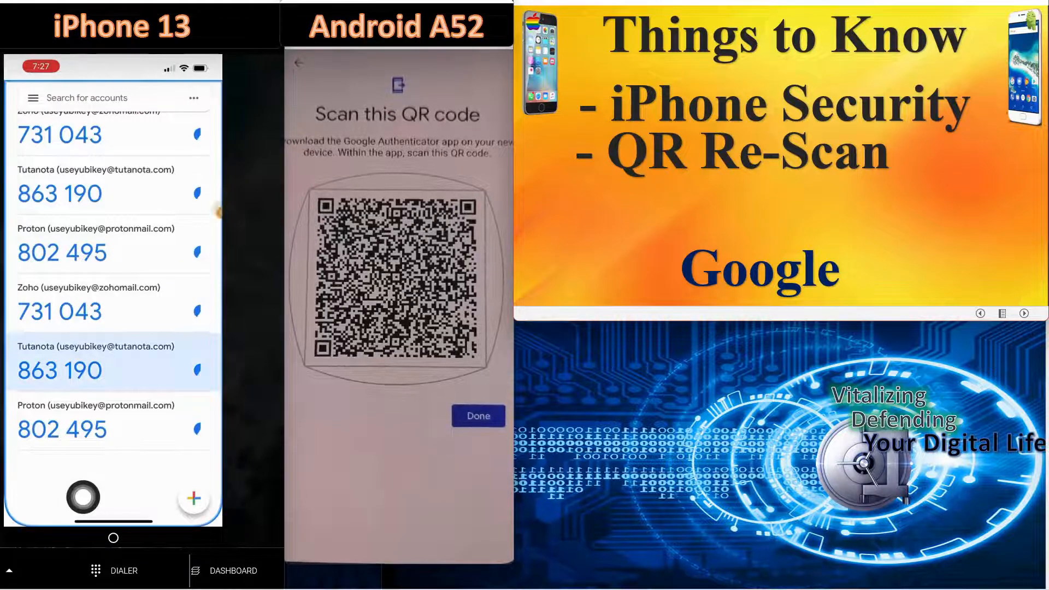
{"action": "left_click", "coordinate": [477, 415]}
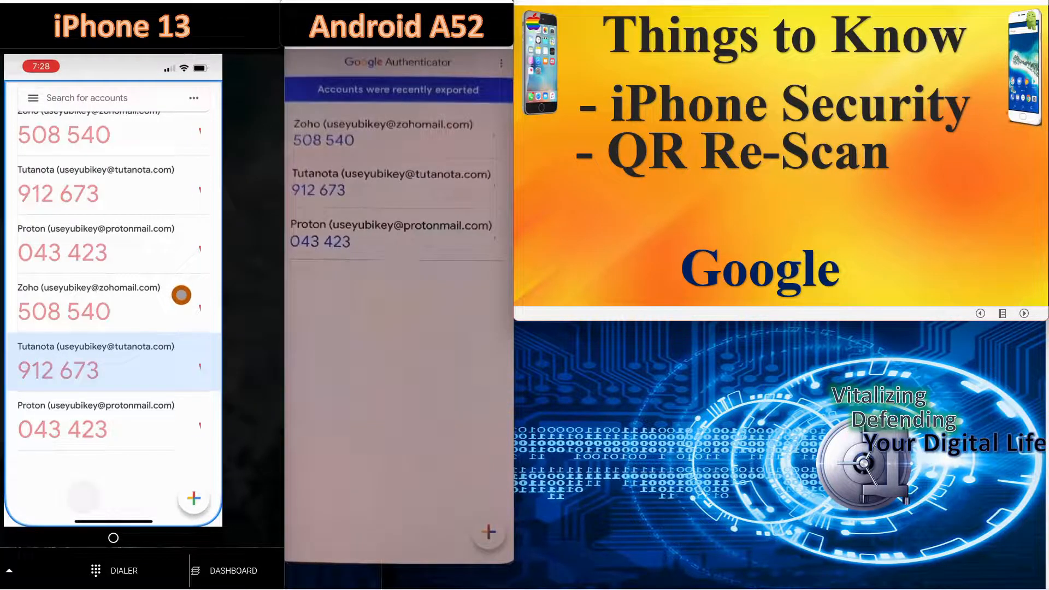
Edit the iPhone account list and view the last Proton entry's edit page.
{"action": "left_click", "coordinate": [194, 97]}
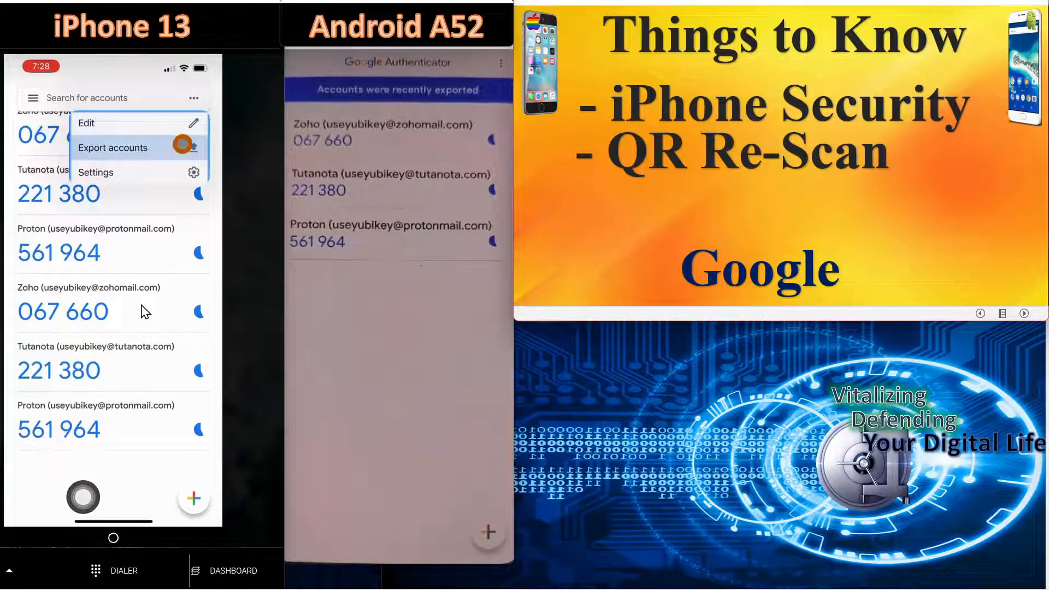
{"action": "left_click", "coordinate": [86, 124]}
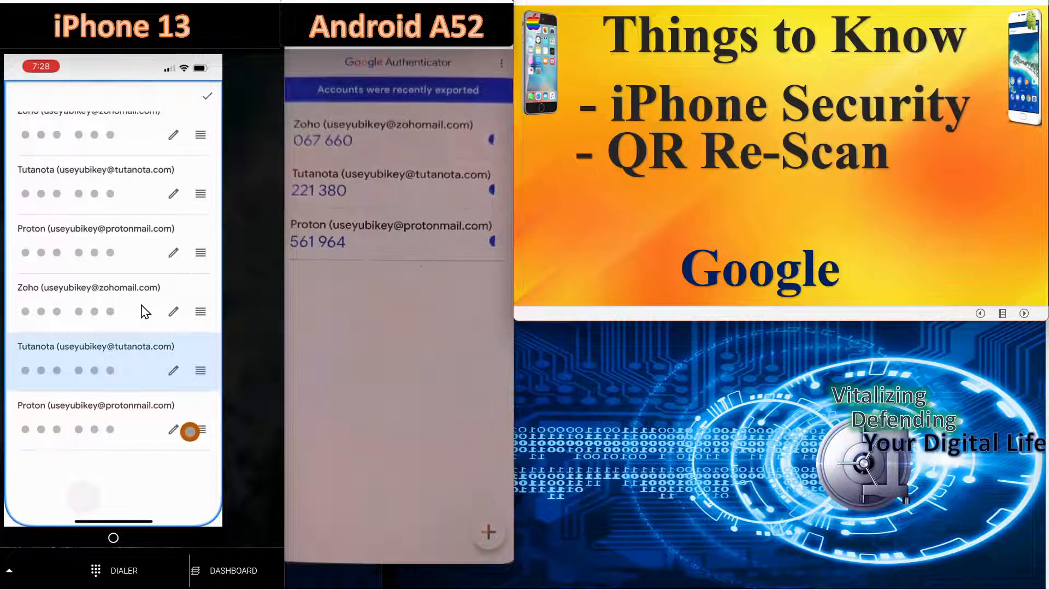
{"action": "left_click", "coordinate": [173, 430]}
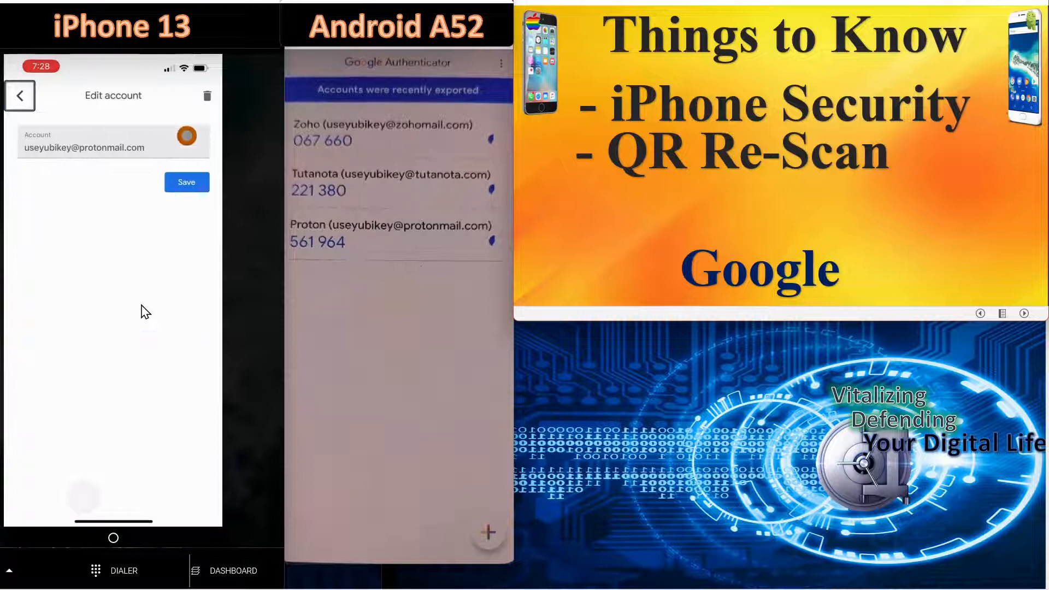
{"action": "left_click", "coordinate": [207, 97]}
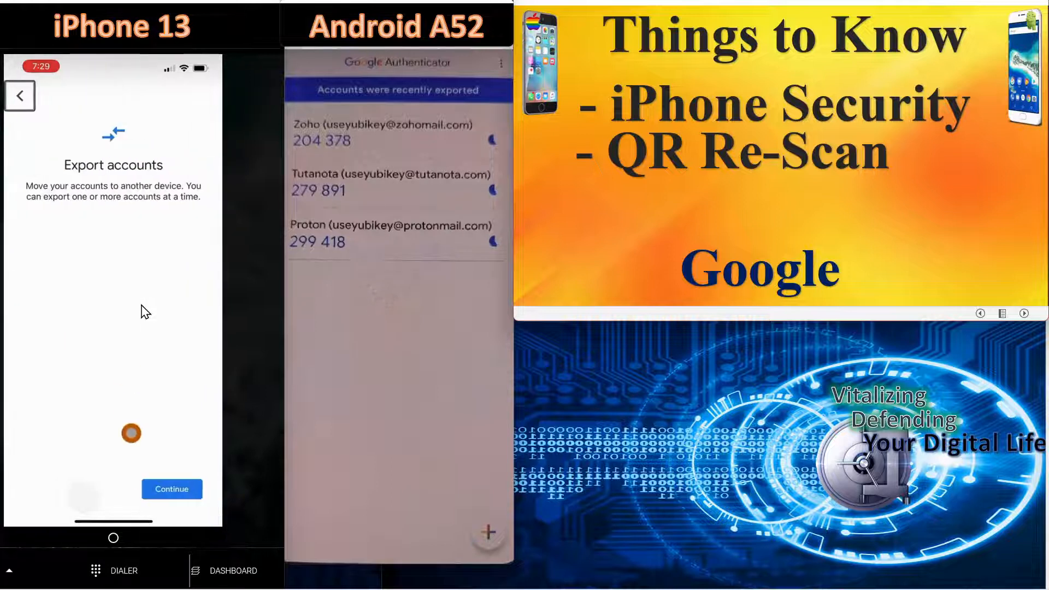
Produce the iPhone's export QR code for all three selected accounts.
{"action": "left_click", "coordinate": [172, 489]}
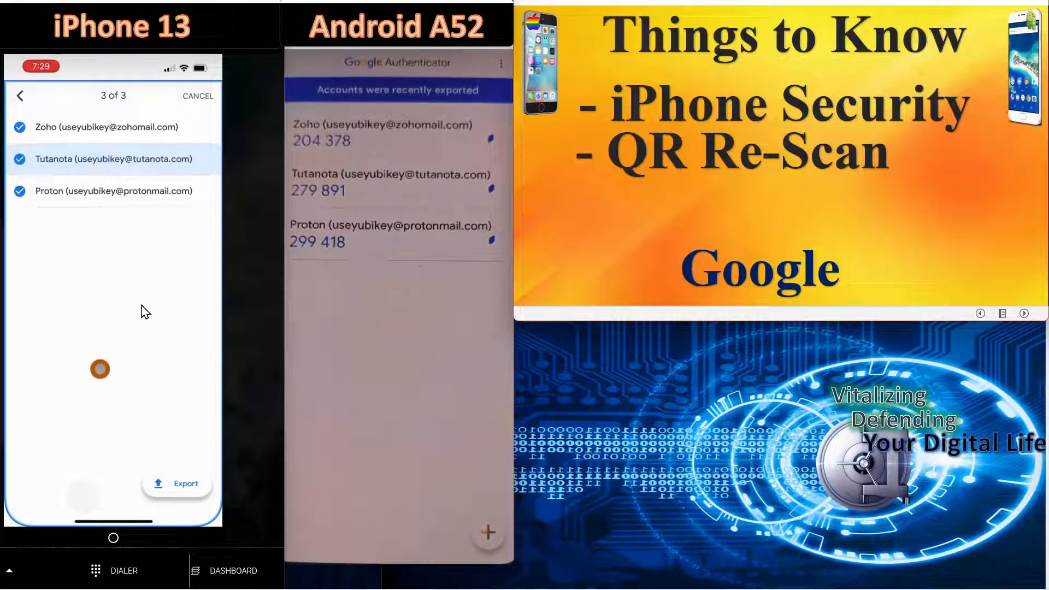
{"action": "left_click", "coordinate": [186, 483]}
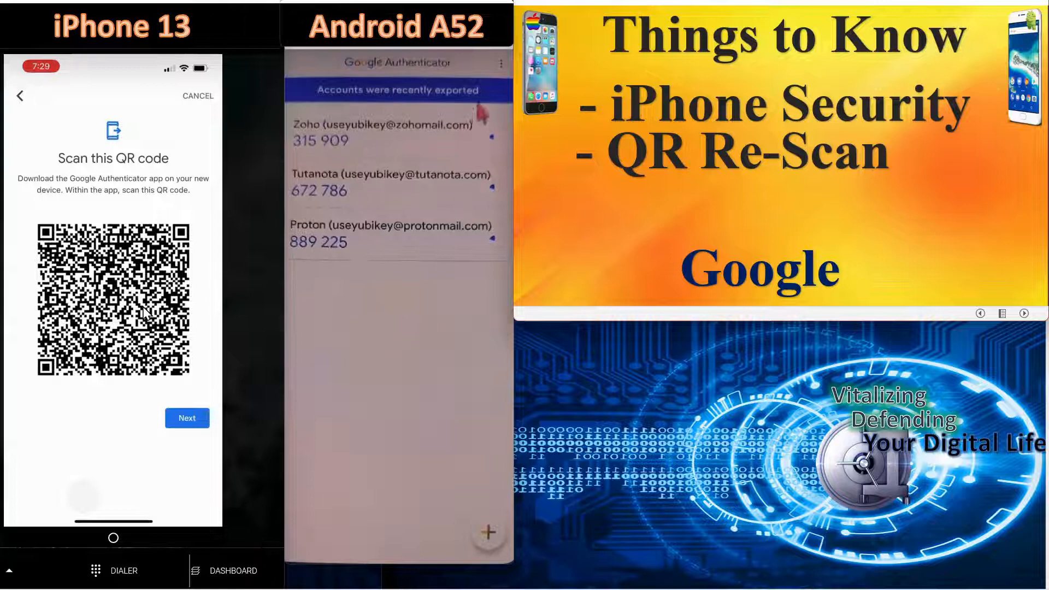
Open Transfer accounts on the Android phone.
{"action": "left_click", "coordinate": [499, 63]}
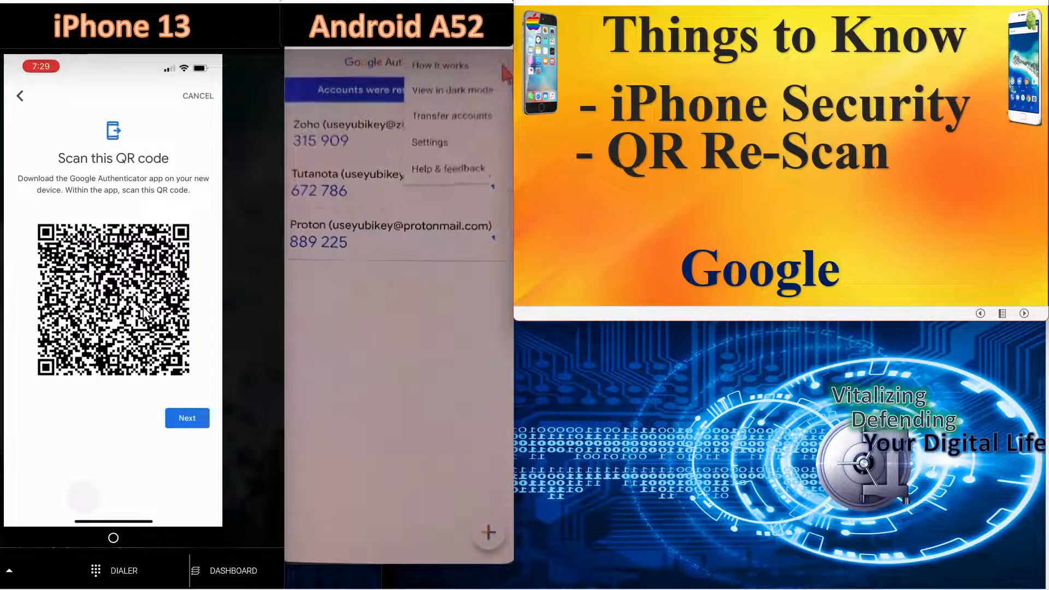
{"action": "mouse_move", "coordinate": [452, 138]}
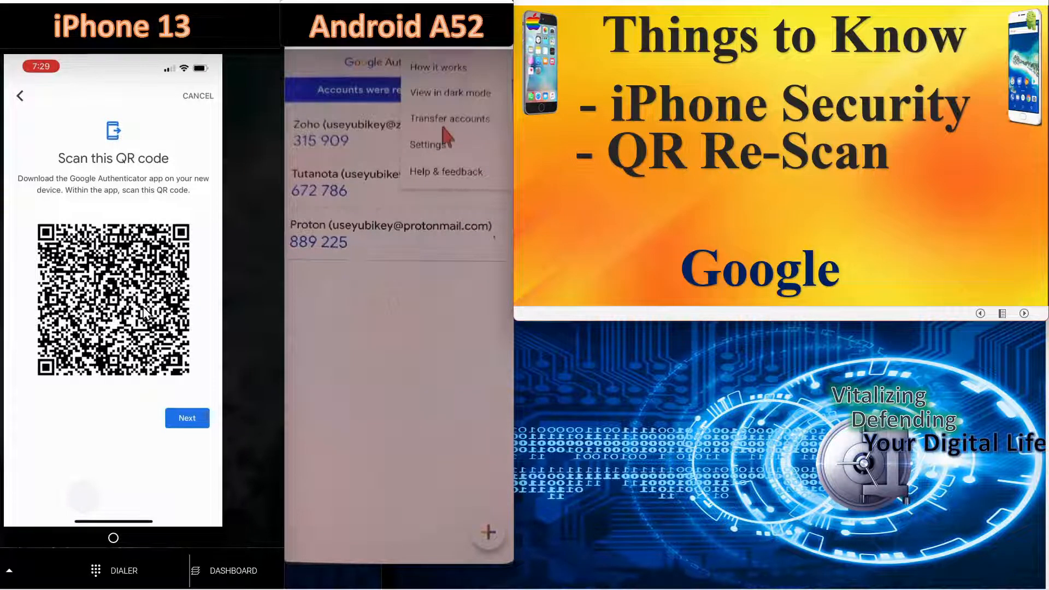
{"action": "left_click", "coordinate": [451, 118]}
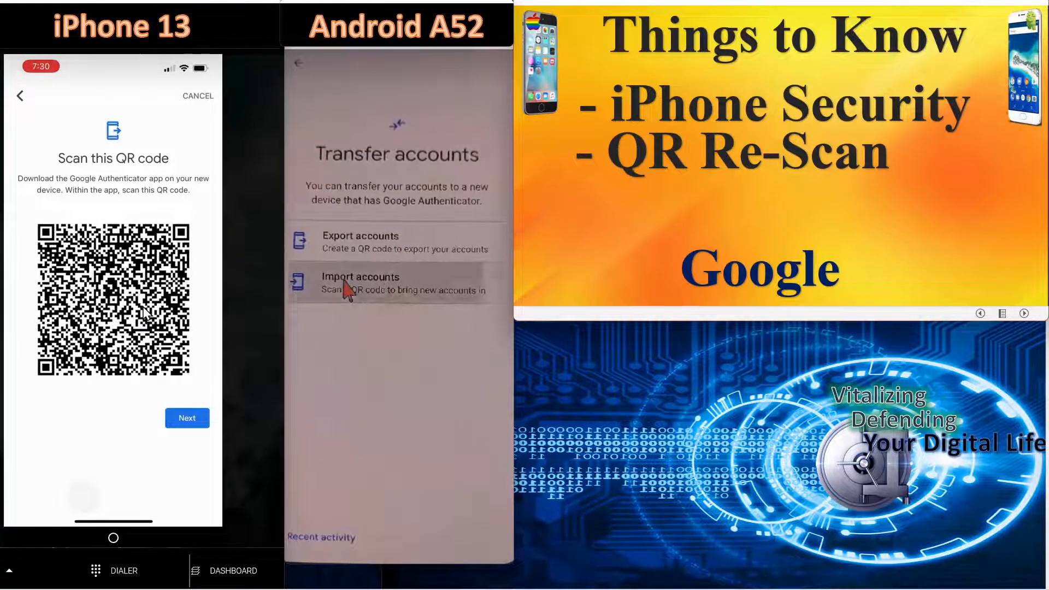
Choose Import accounts on Android and launch its QR scanner for the iPhone's export code.
{"action": "left_click", "coordinate": [360, 282]}
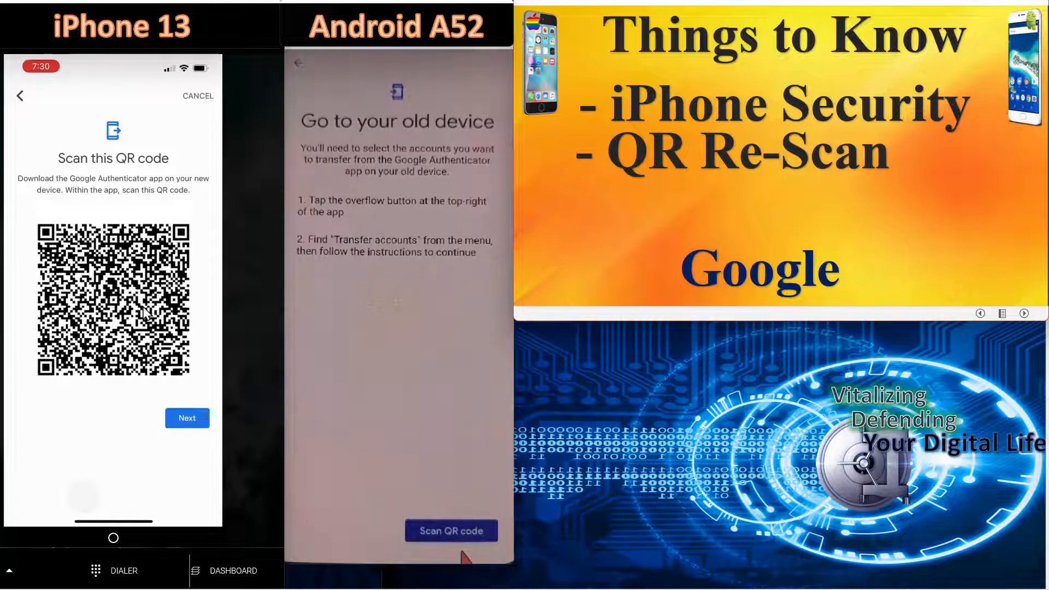
{"action": "left_click", "coordinate": [451, 532]}
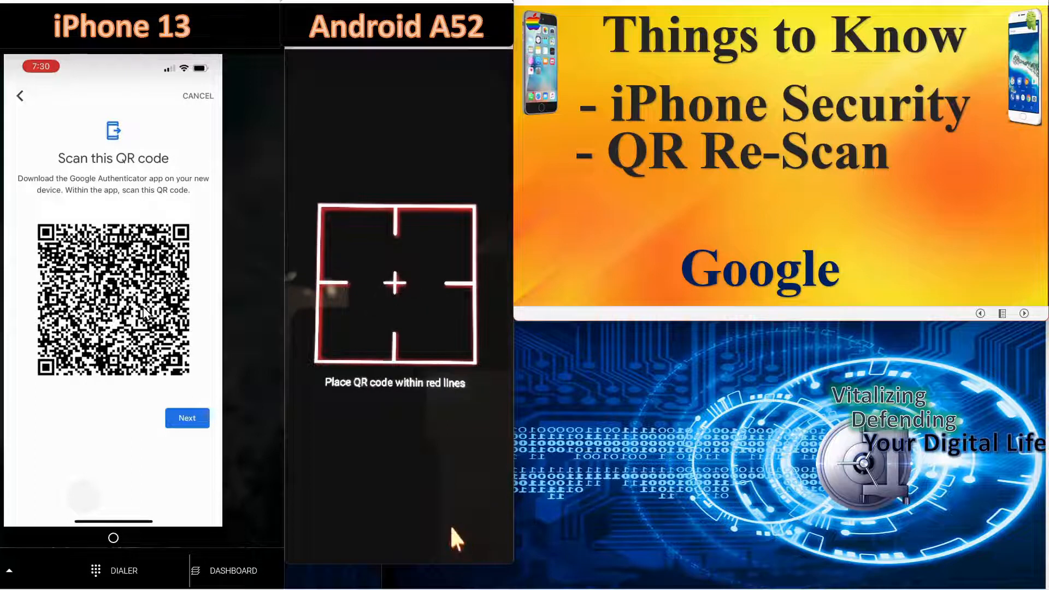